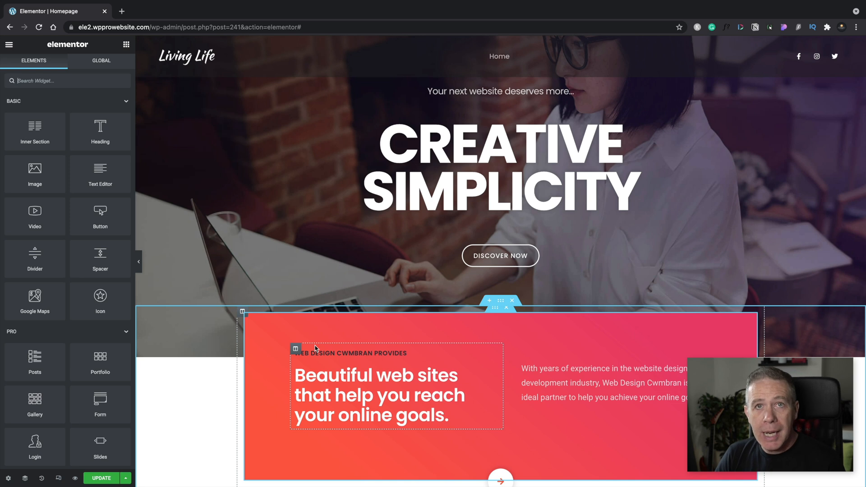
- Scroll down the homepage to reach the Highlights of Services section
scroll("down", 3)
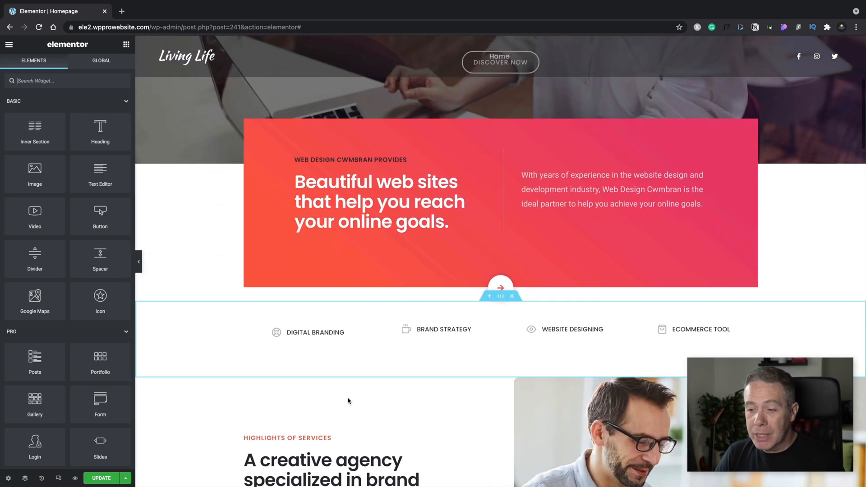
scroll("down", 3)
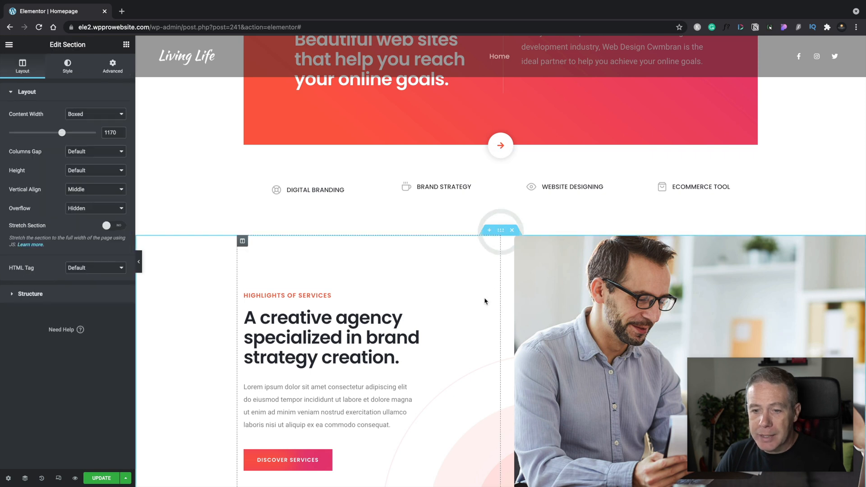
scroll("down", 3)
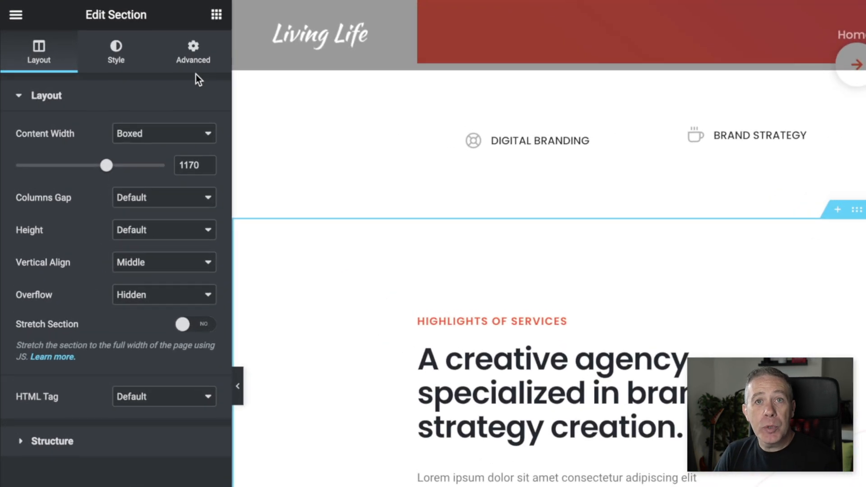
- Expand the UAE - Display Conditions panel under the section's Advanced settings
left_click(193, 52)
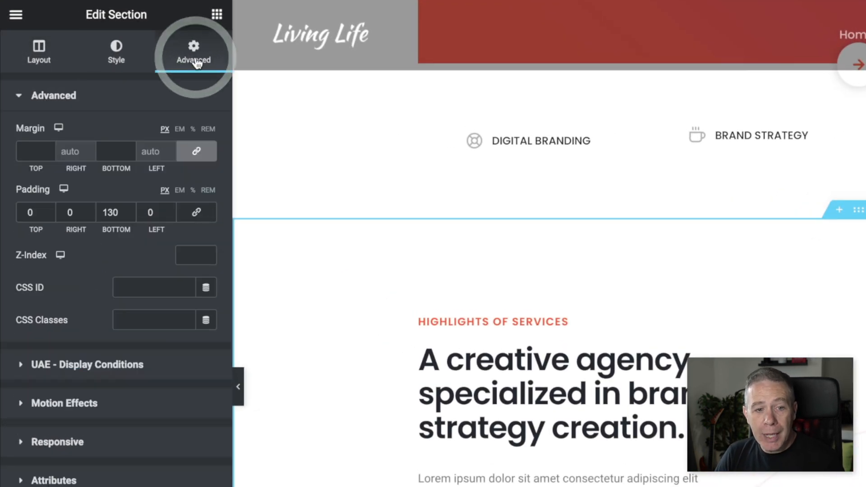
mouse_move(110, 369)
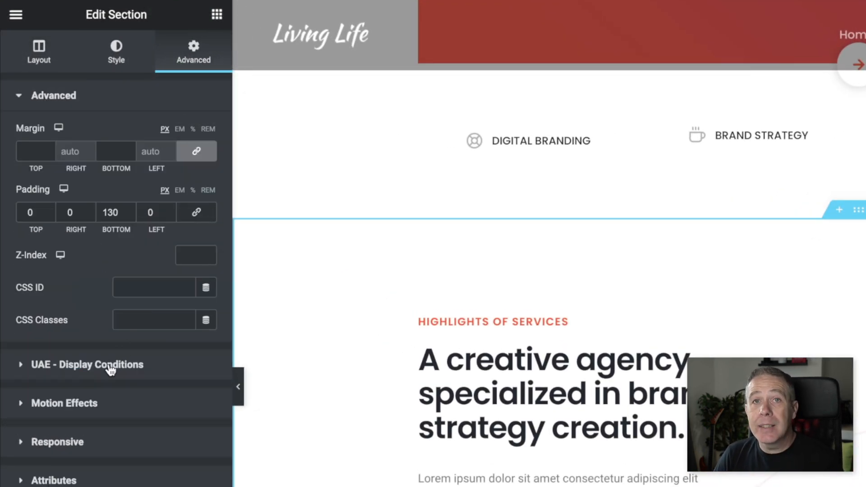
left_click(86, 364)
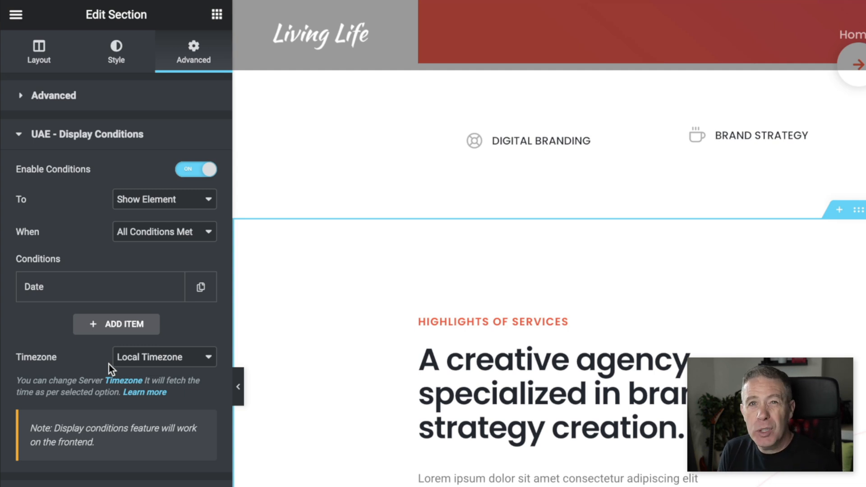
mouse_move(107, 196)
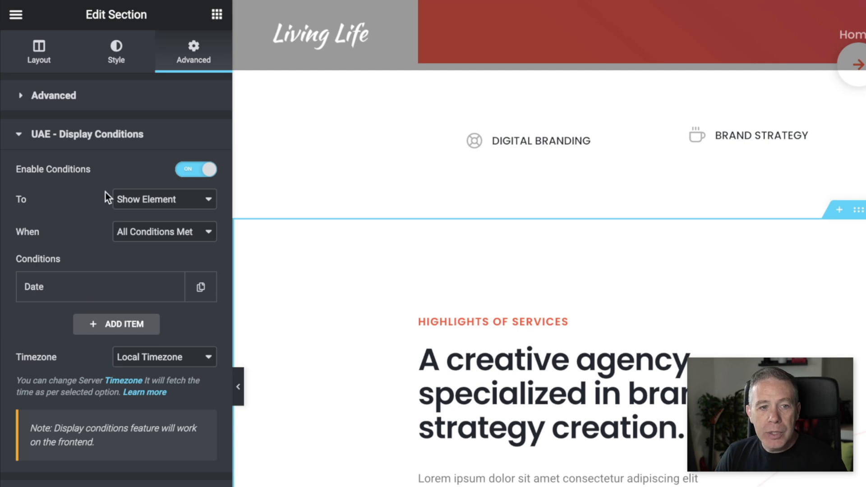
mouse_move(105, 270)
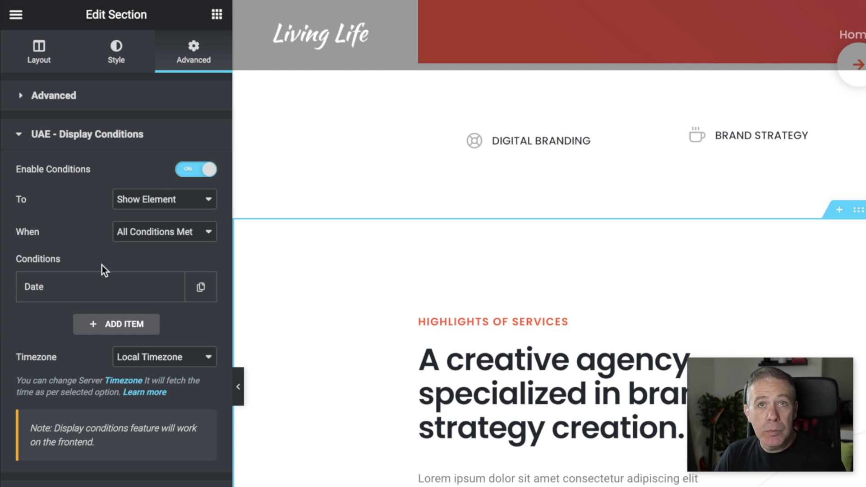
mouse_move(99, 264)
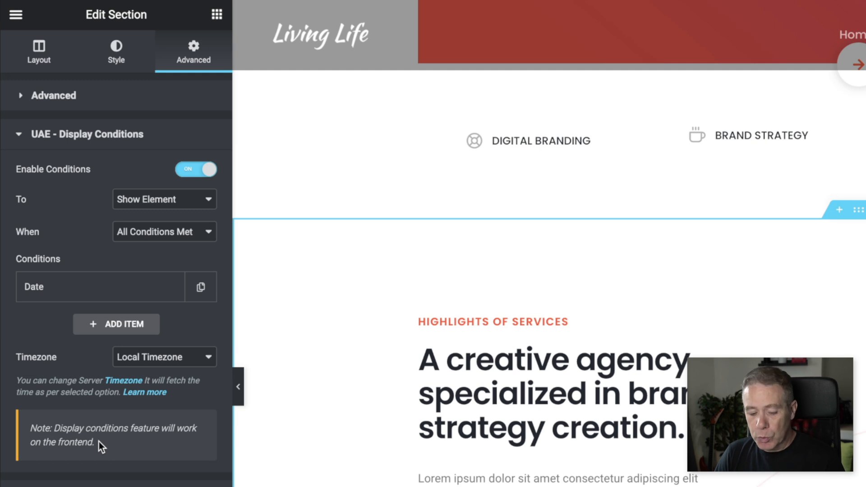
mouse_move(276, 264)
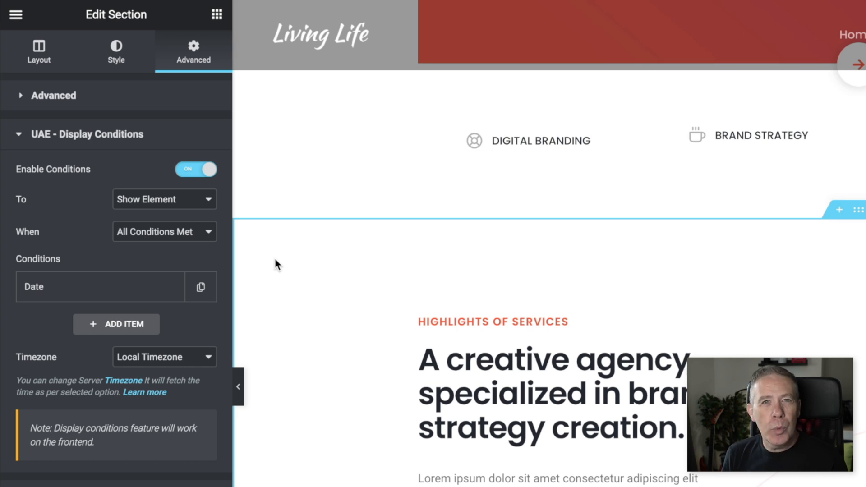
mouse_move(193, 198)
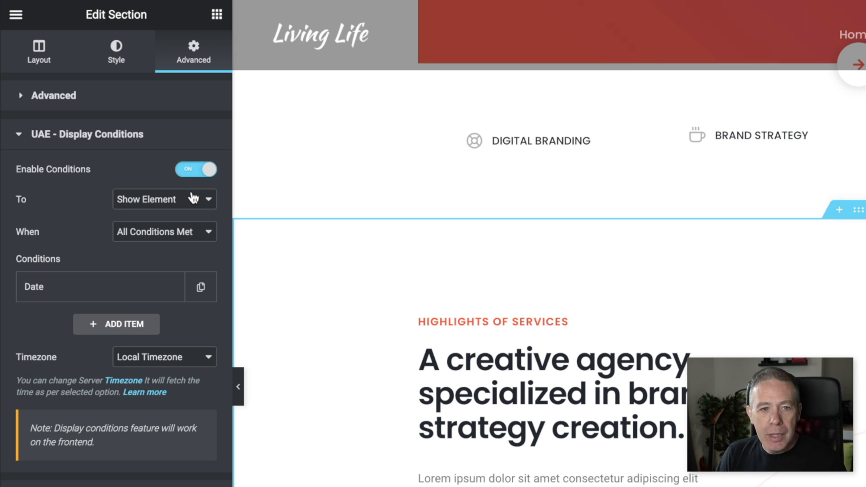
mouse_move(55, 211)
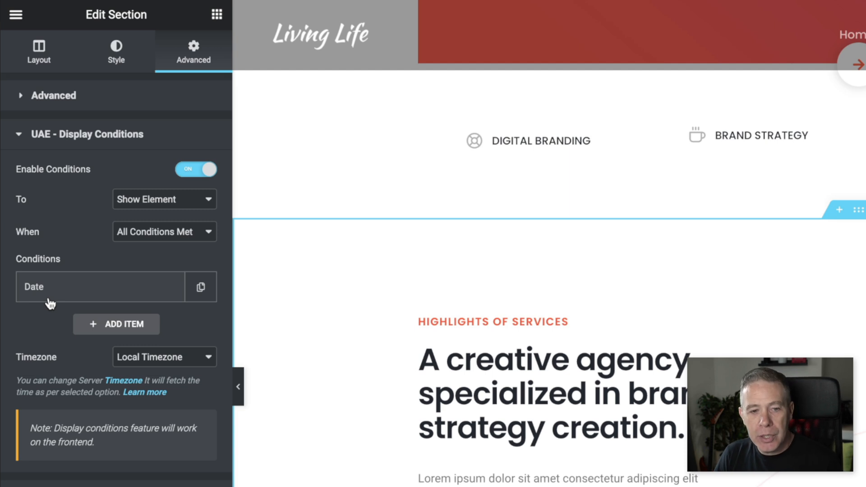
mouse_move(127, 366)
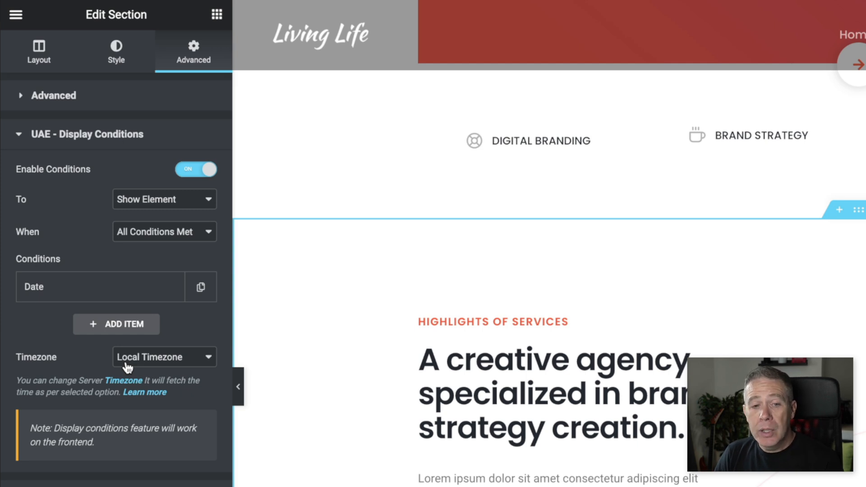
left_click(164, 357)
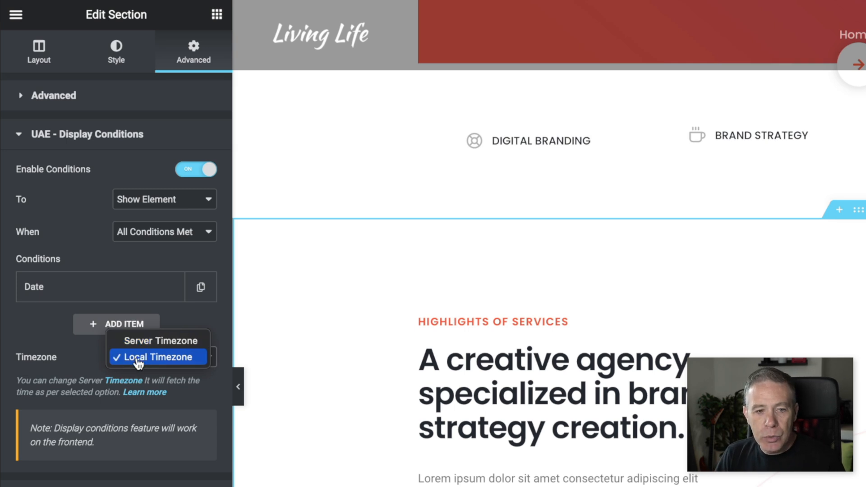
left_click(157, 357)
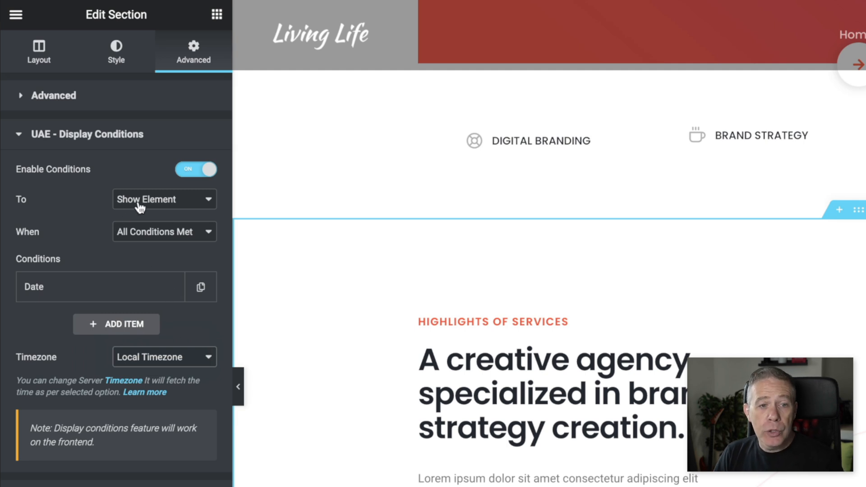
- Keep Show Element in the To dropdown and bring up the When all/any condition choices
left_click(164, 200)
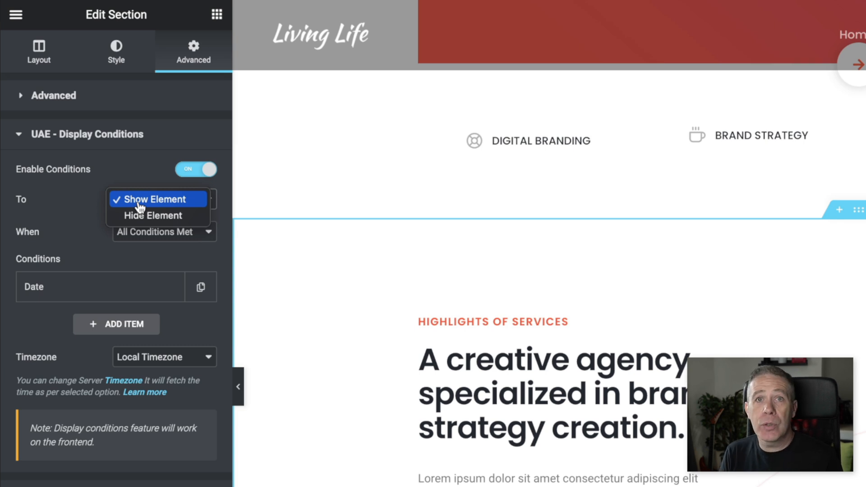
mouse_move(89, 206)
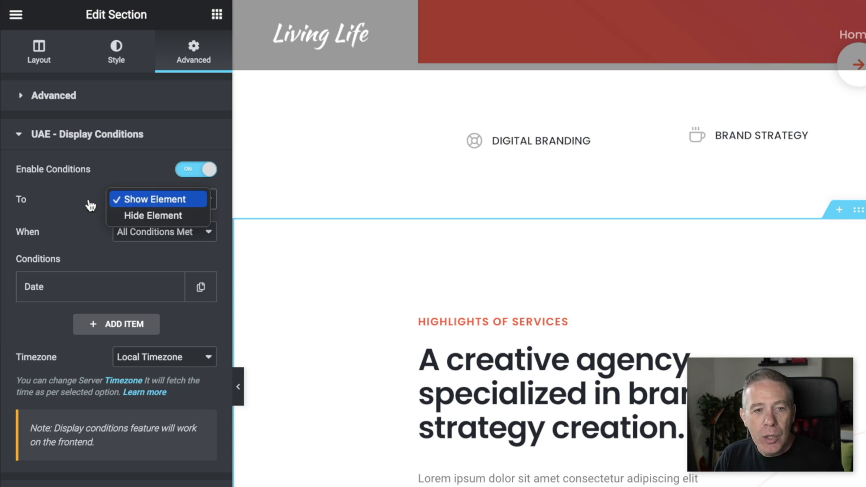
left_click(156, 199)
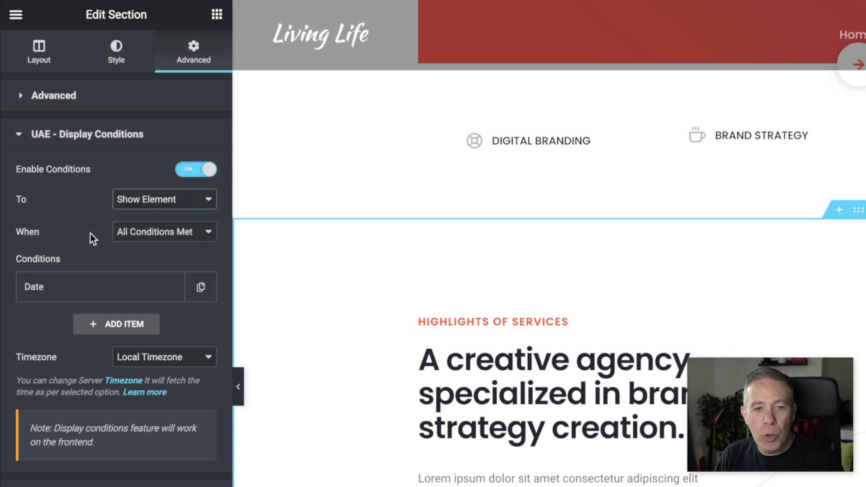
mouse_move(48, 237)
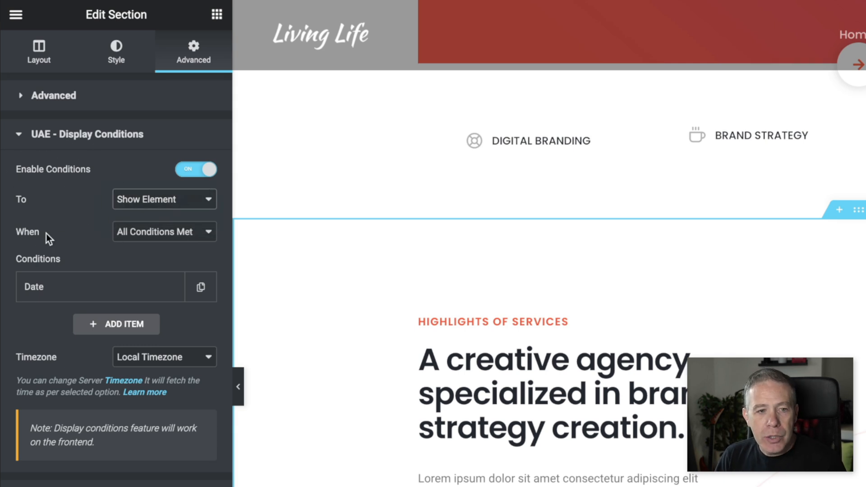
mouse_move(156, 232)
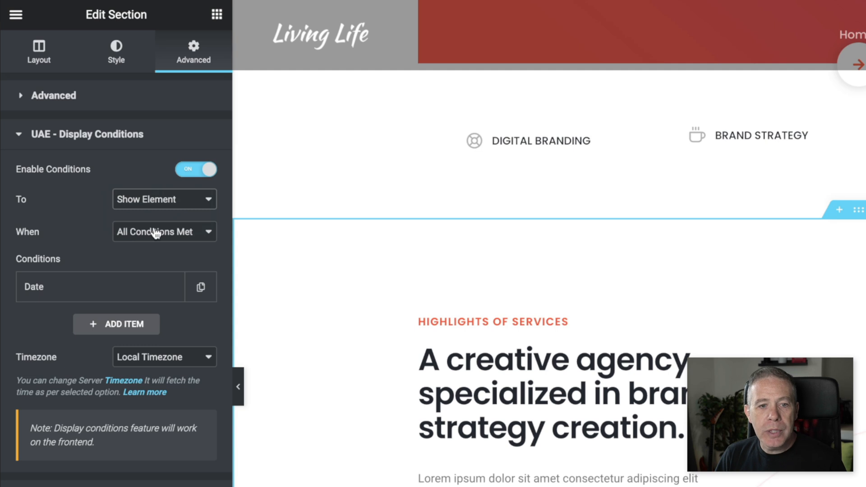
left_click(160, 232)
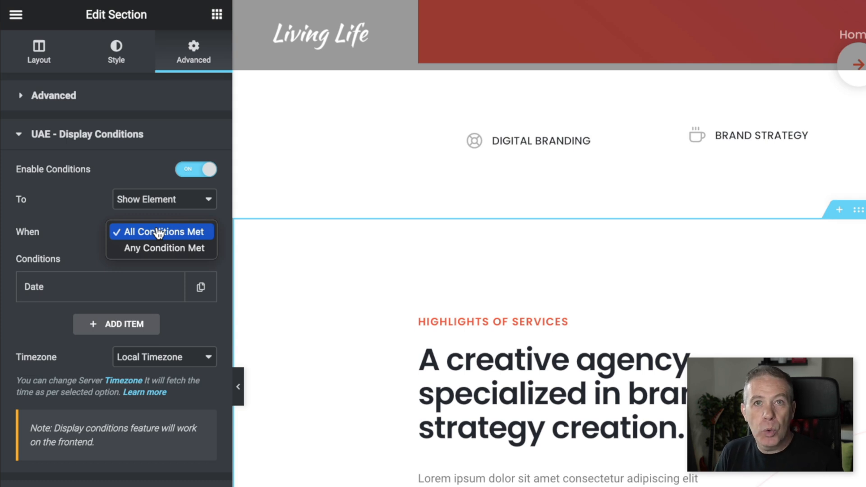
- Keep All Conditions Met as the matching requirement
left_click(160, 231)
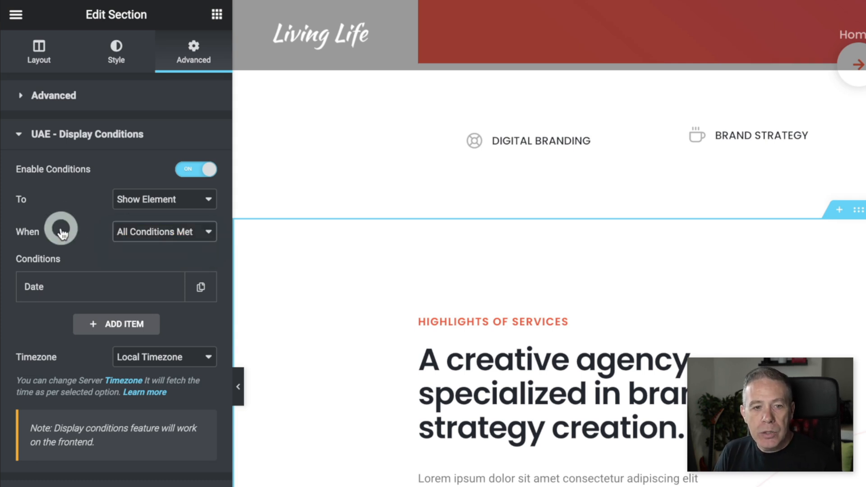
mouse_move(117, 272)
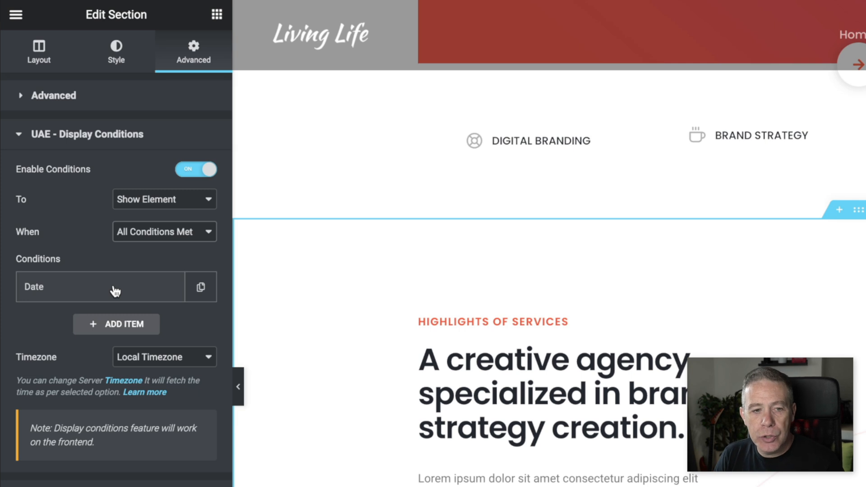
- Expand the Date condition (Is 18-06-2021) and bring up its list of condition types
left_click(99, 286)
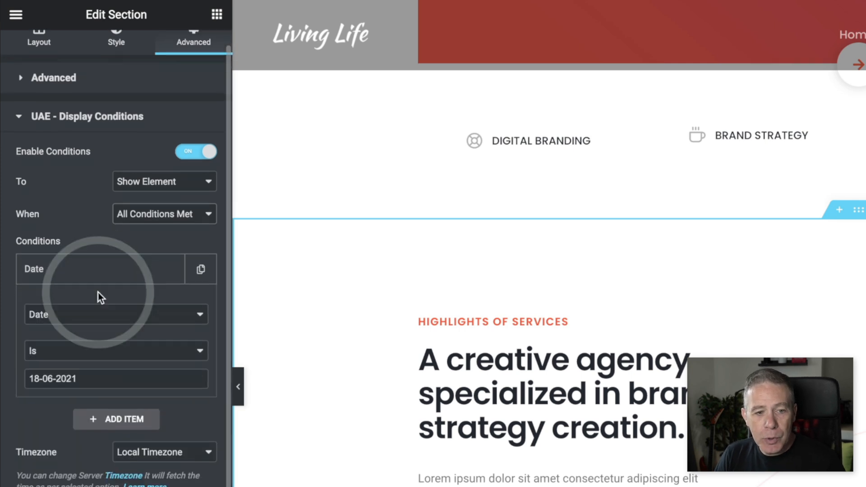
scroll("up", 3)
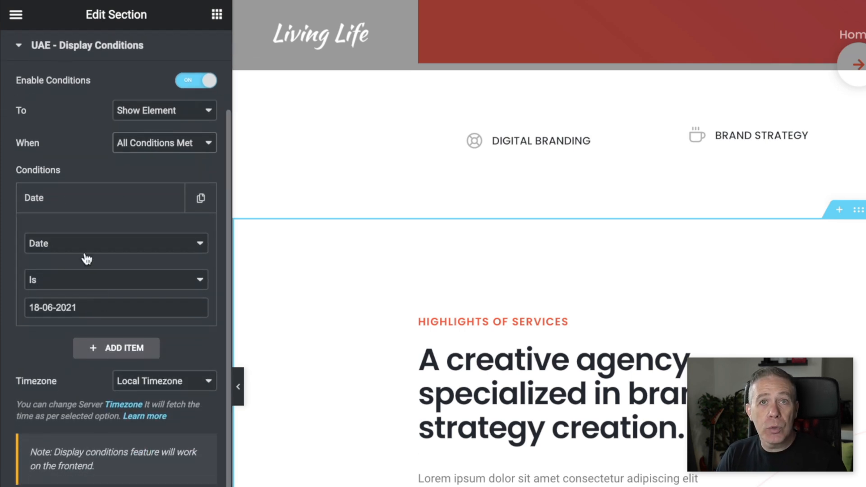
left_click(116, 242)
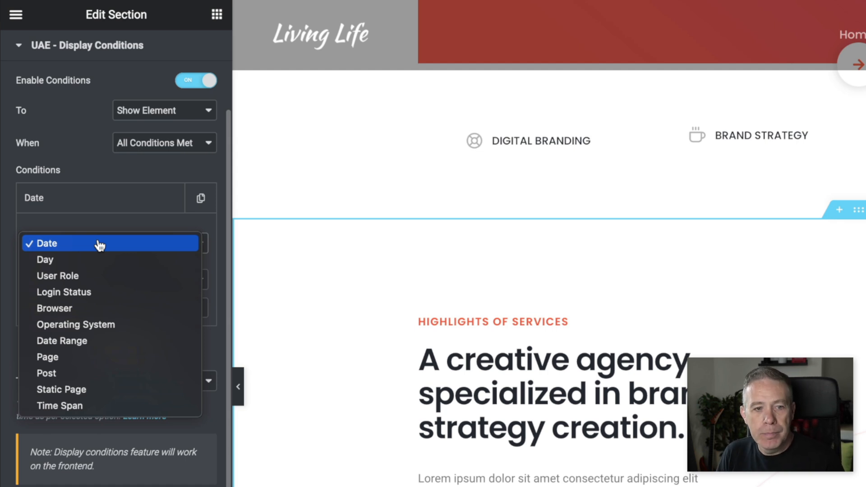
mouse_move(78, 308)
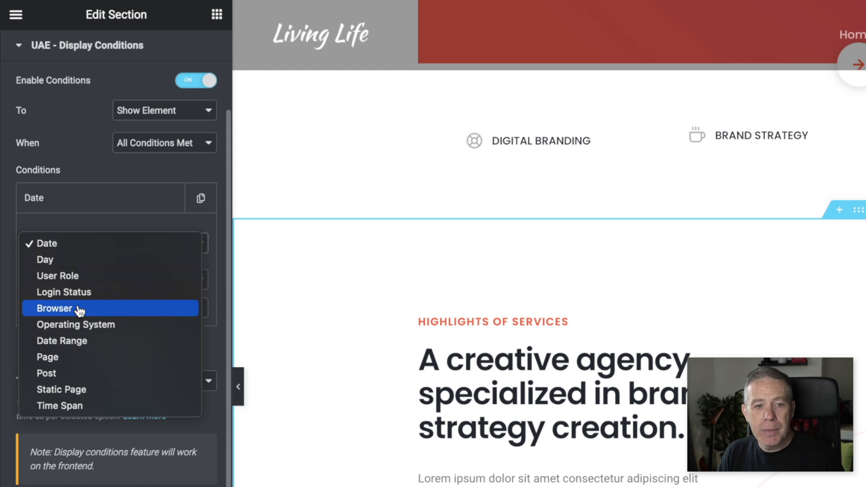
left_click(54, 308)
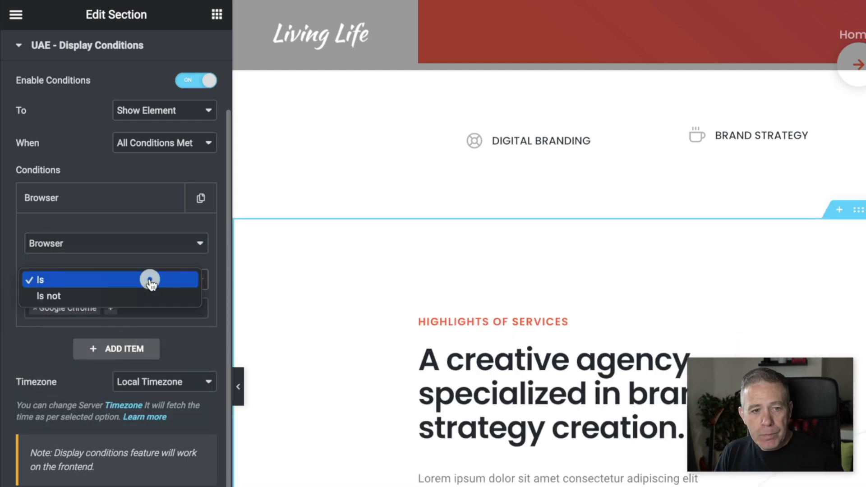
mouse_move(151, 283)
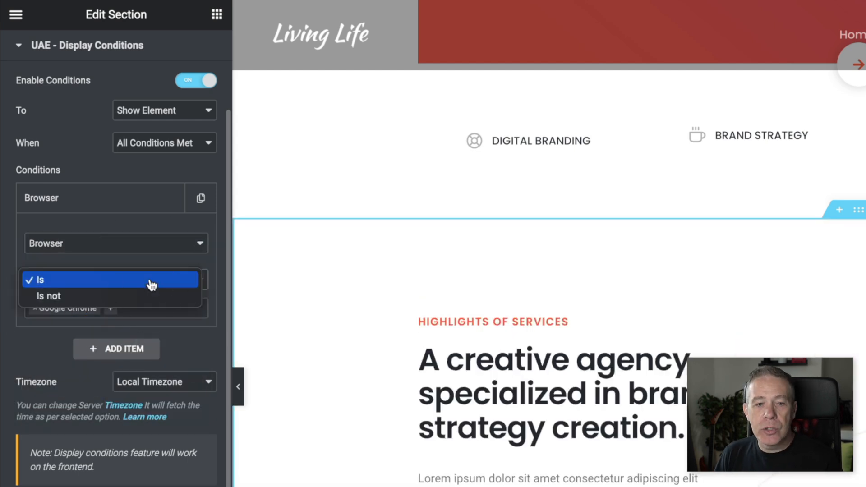
left_click(110, 280)
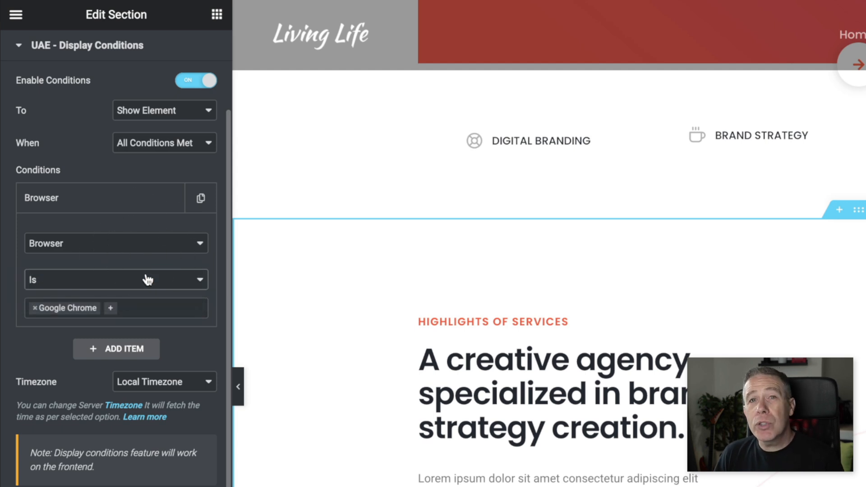
mouse_move(76, 314)
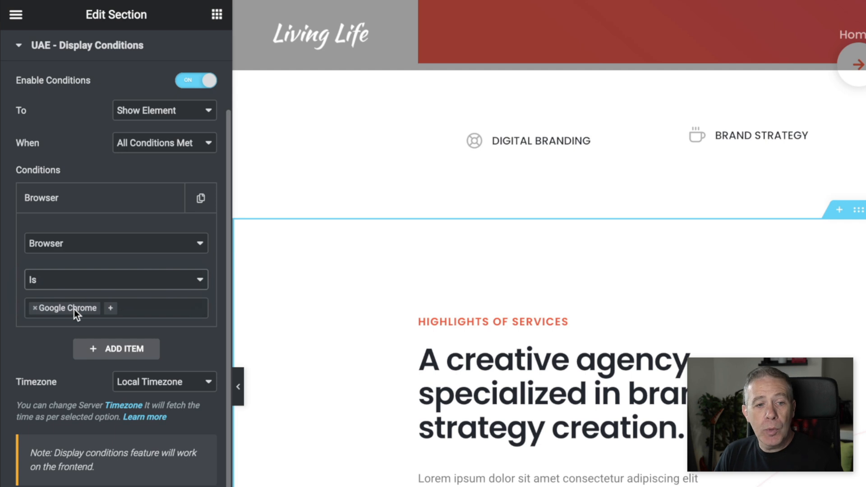
left_click(110, 307)
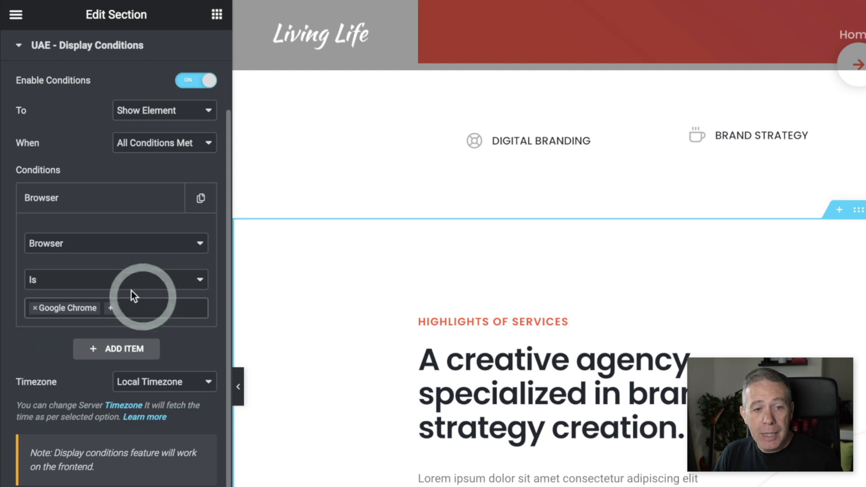
left_click(117, 280)
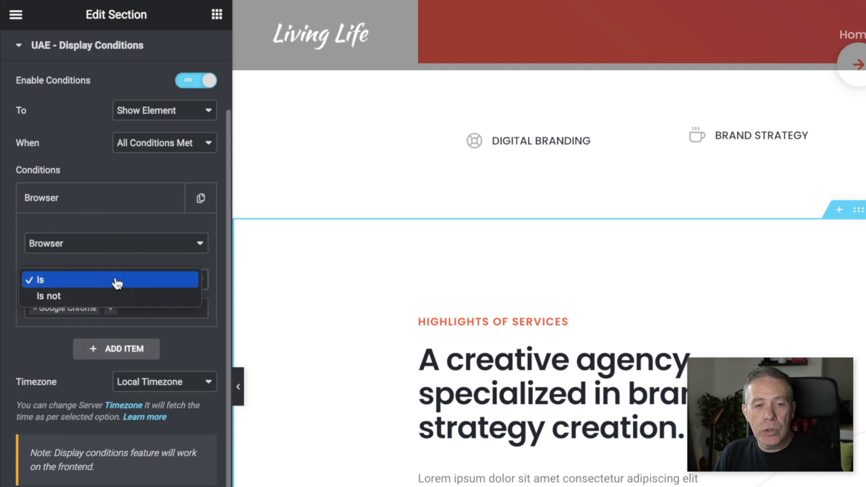
left_click(116, 279)
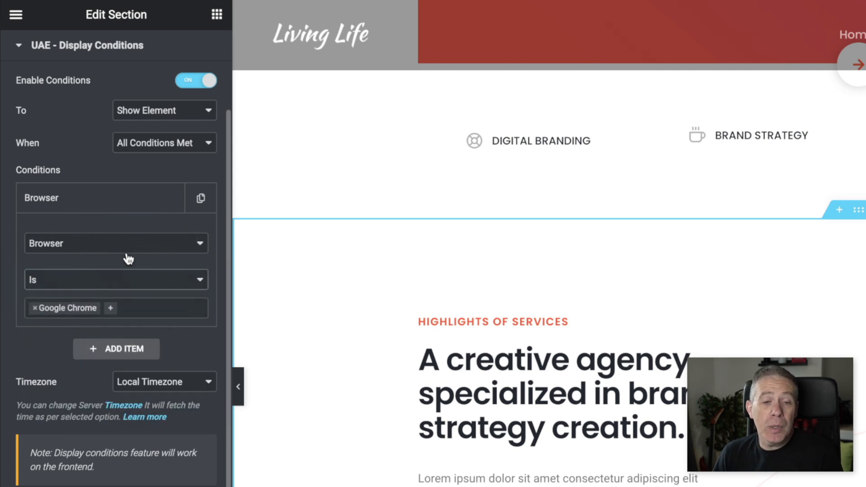
- Switch the condition type to Operating System, keeping Is Windows as its value
left_click(117, 242)
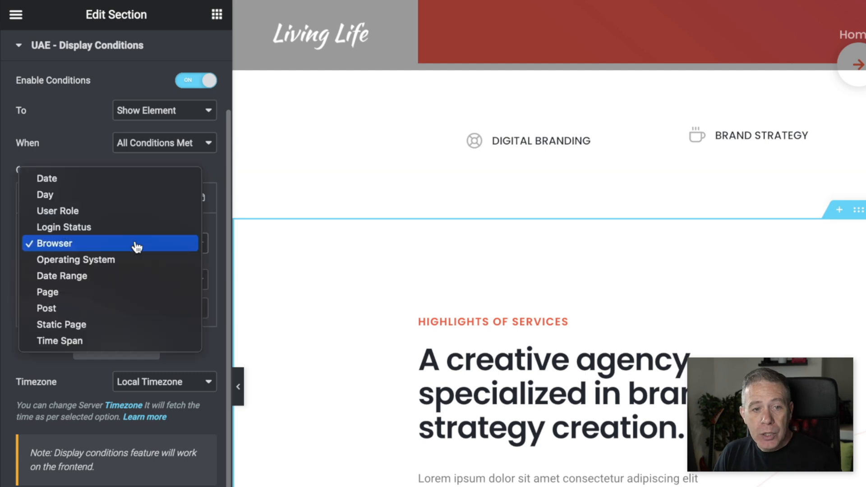
mouse_move(110, 260)
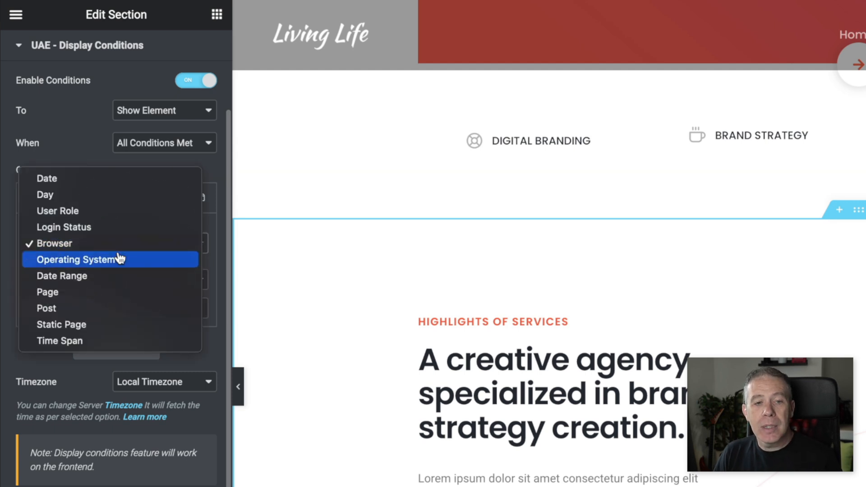
left_click(79, 260)
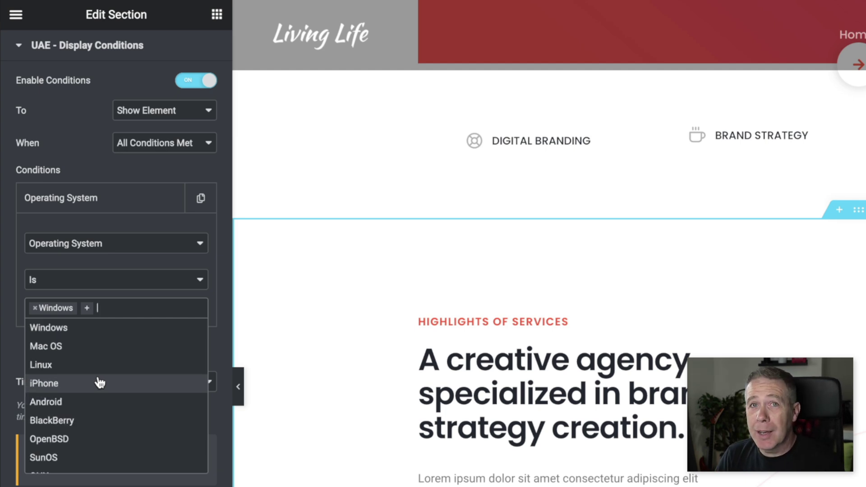
scroll("down", 3)
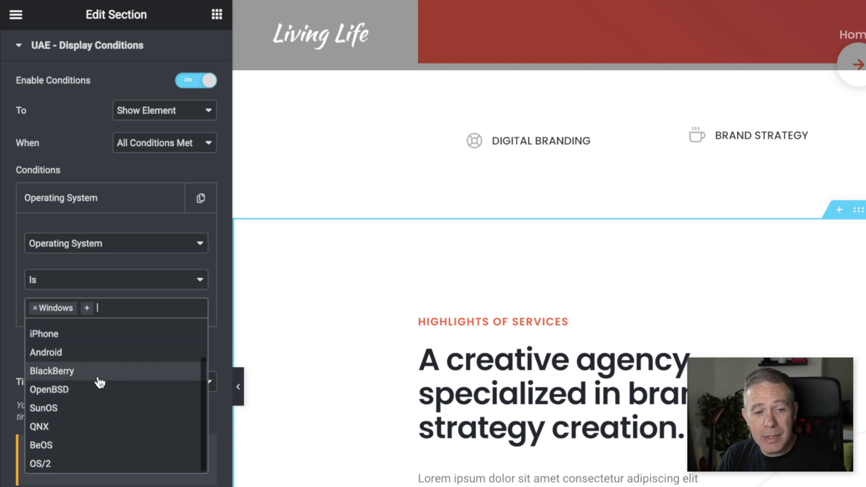
scroll("up", 3)
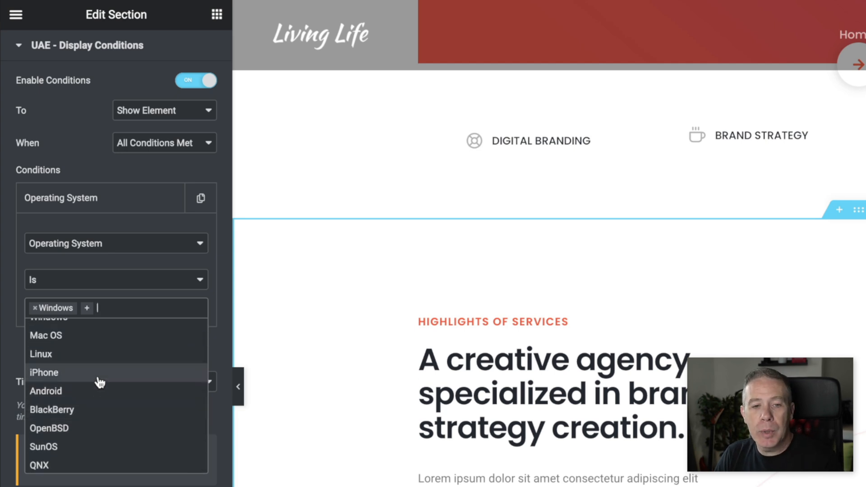
mouse_move(114, 246)
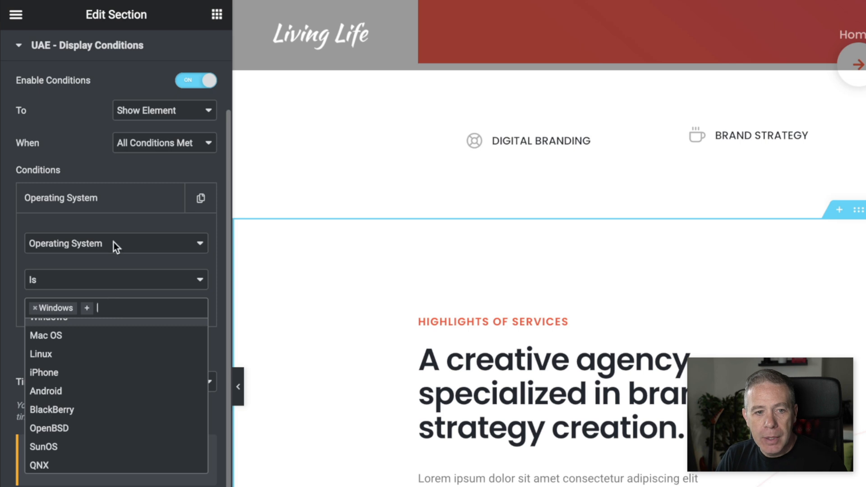
left_click(117, 243)
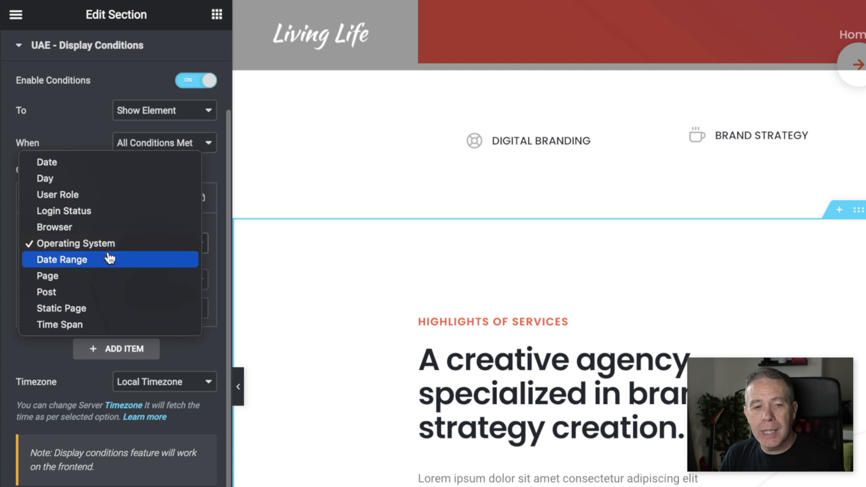
mouse_move(92, 276)
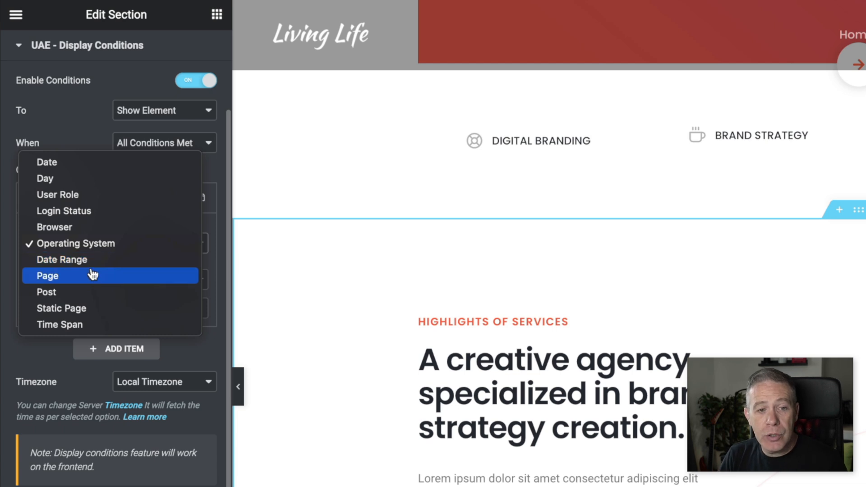
mouse_move(90, 279)
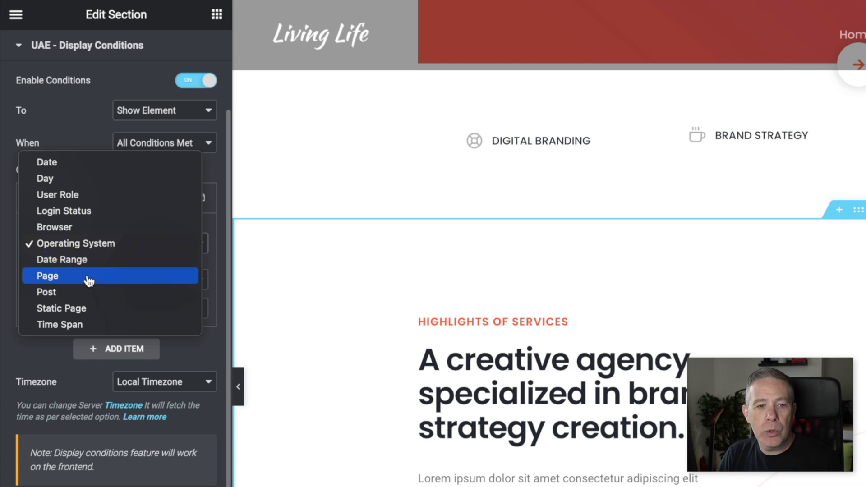
mouse_move(83, 291)
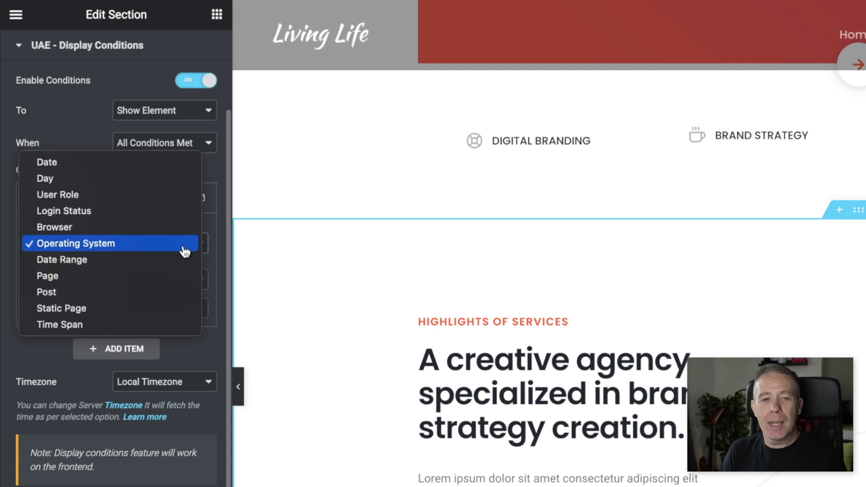
mouse_move(146, 245)
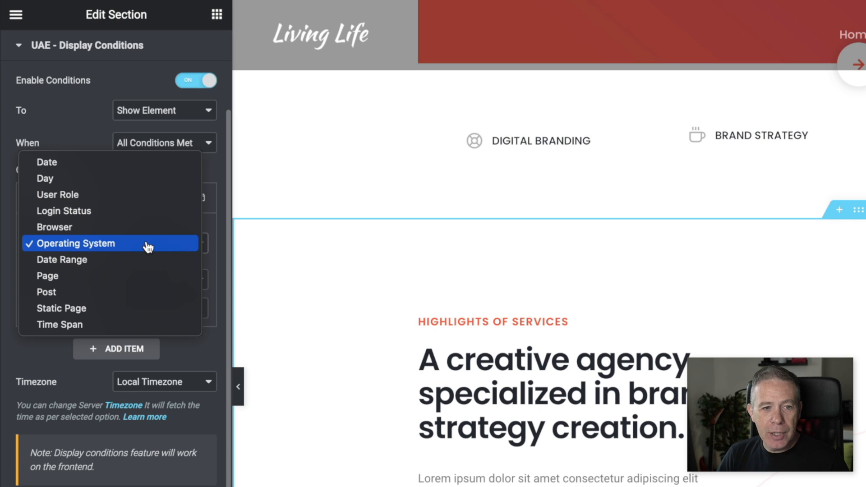
left_click(76, 244)
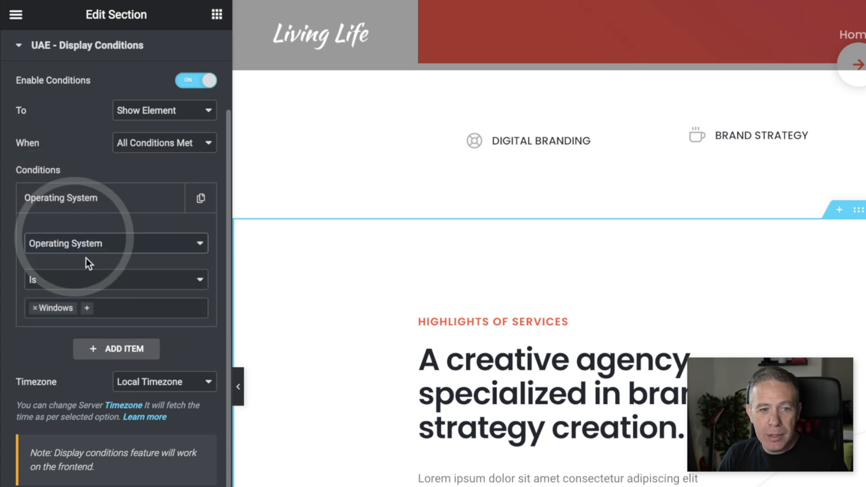
mouse_move(91, 308)
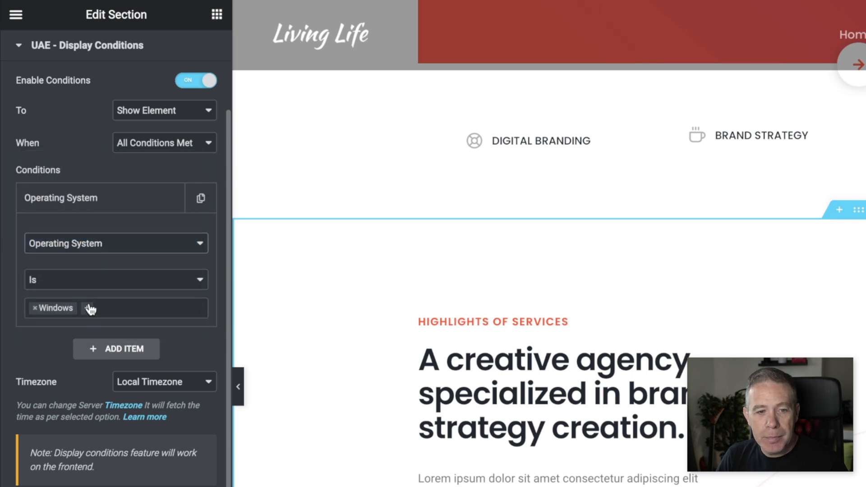
mouse_move(145, 132)
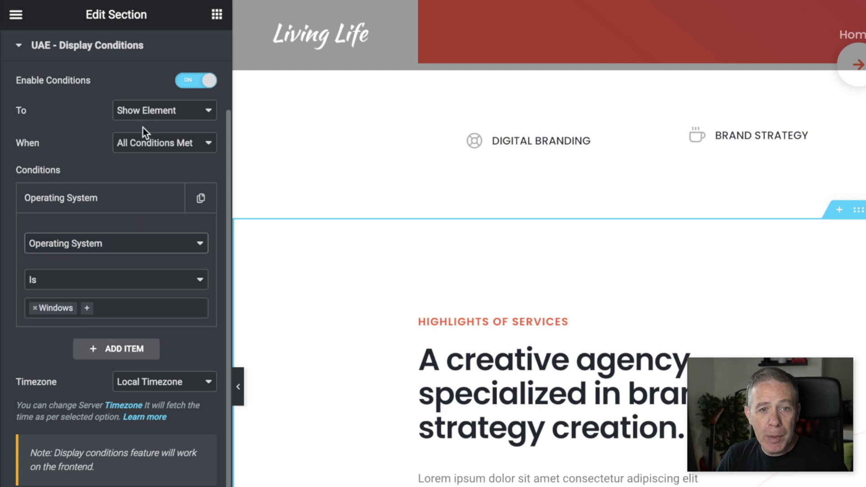
mouse_move(86, 243)
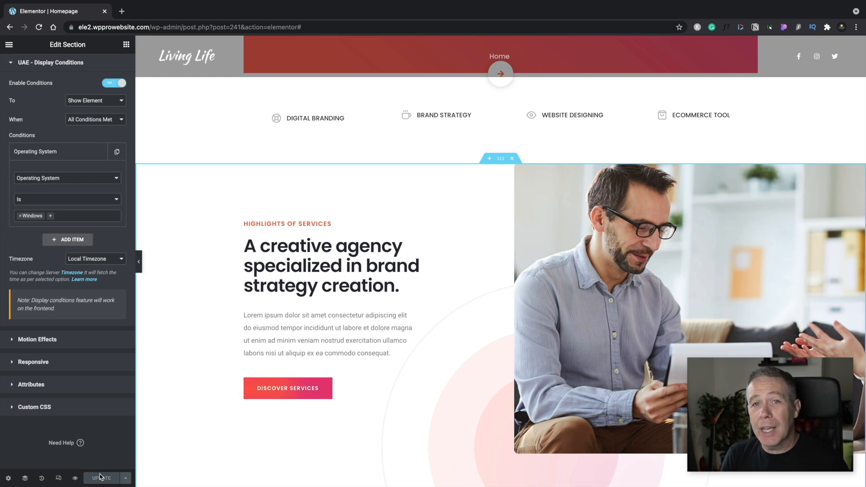
- Update the page and preview the homepage, where the Highlights of Services section is missing
left_click(9, 44)
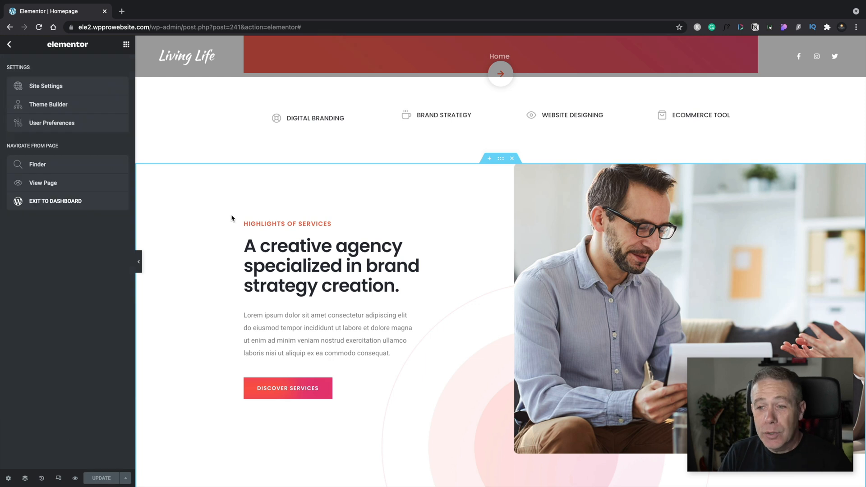
scroll("down", 3)
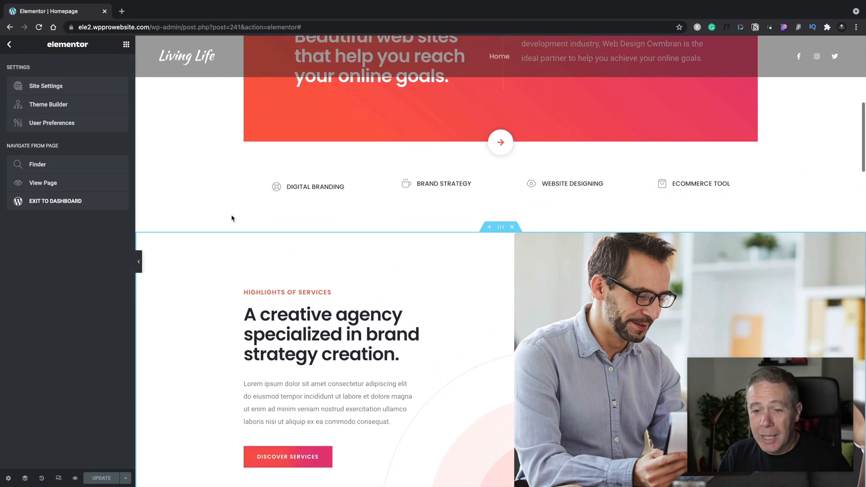
scroll("down", 3)
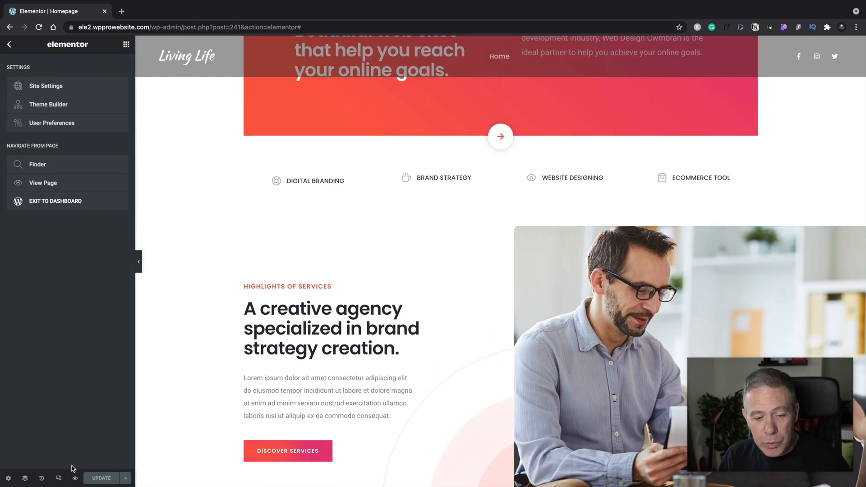
left_click(42, 183)
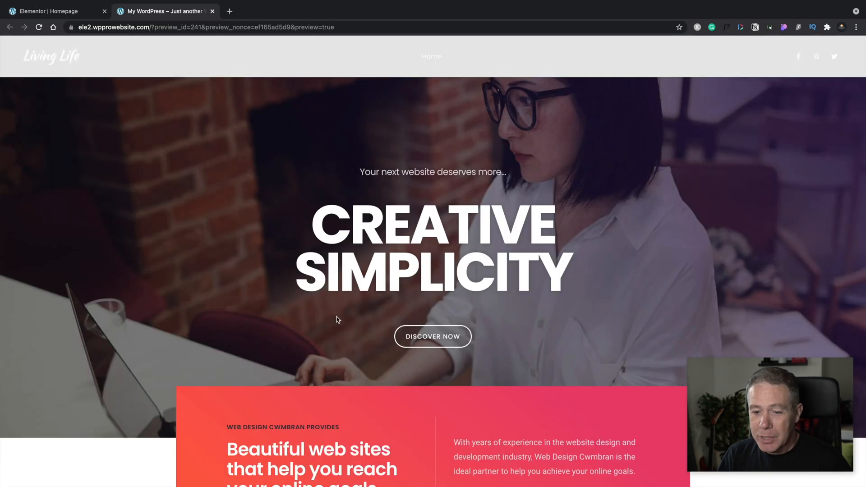
scroll("down", 3)
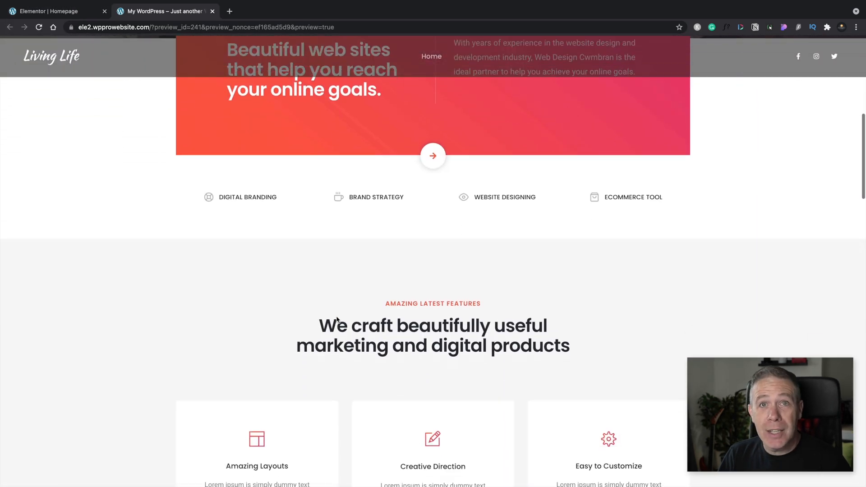
scroll("down", 3)
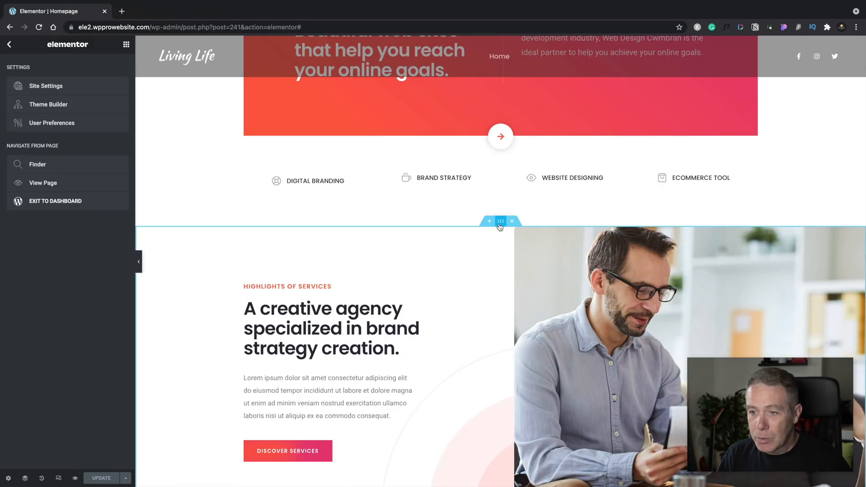
- Set the section's Operating System condition value to Mac OS instead of Windows
left_click(499, 221)
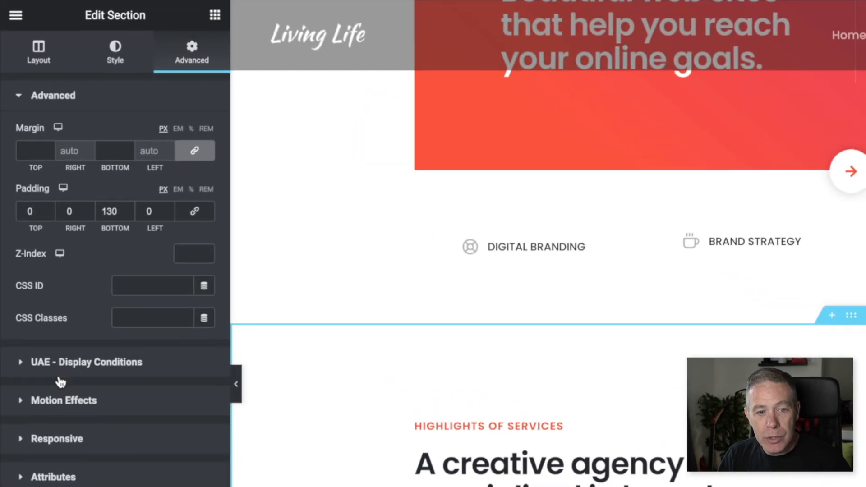
left_click(87, 362)
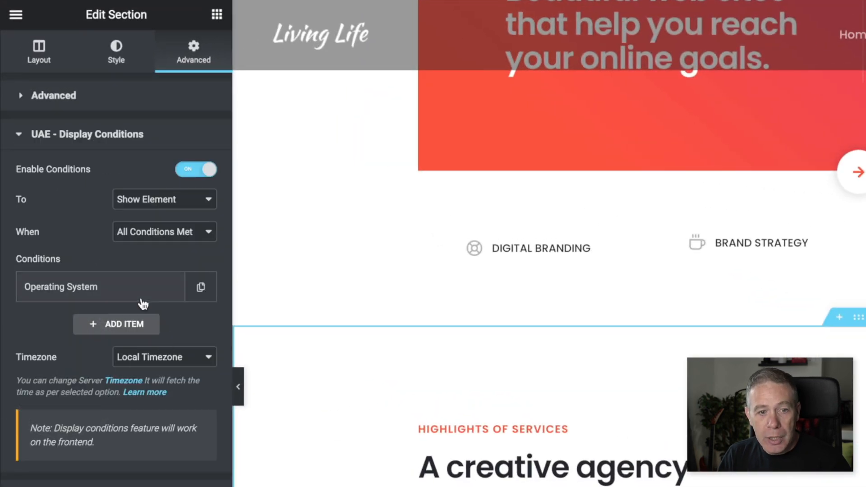
left_click(100, 287)
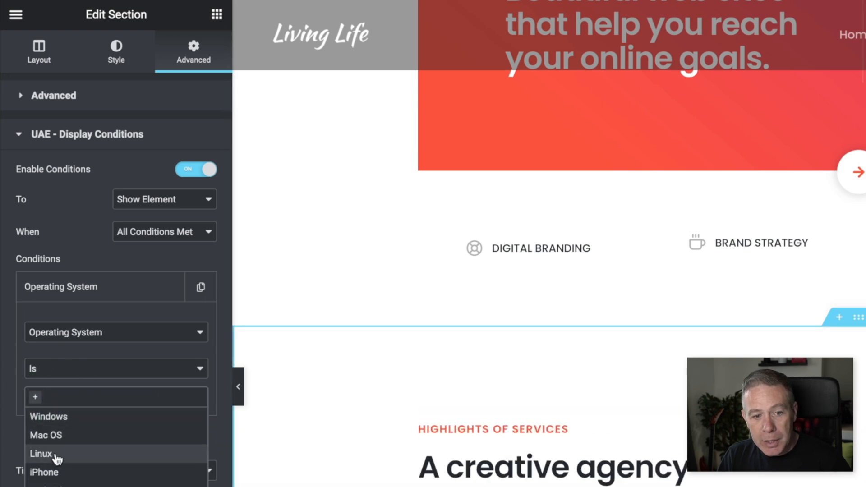
left_click(46, 435)
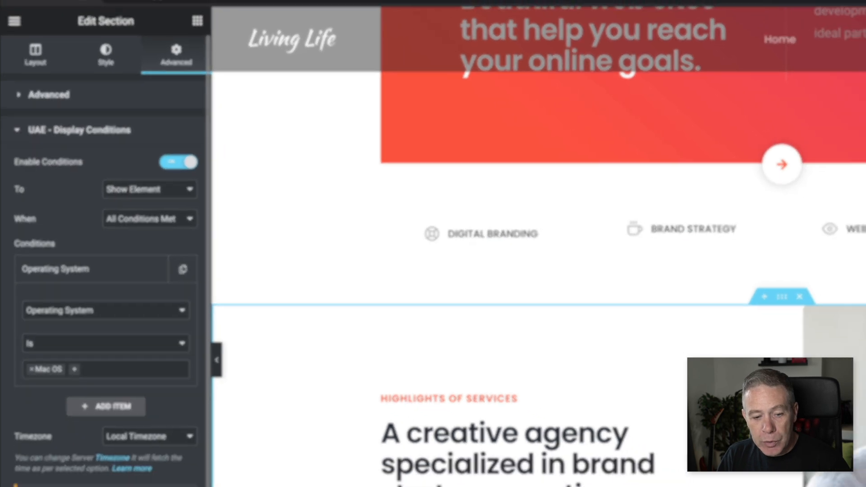
- Preview the homepage, where the Highlights of Services section now appears on this Mac
left_click(164, 11)
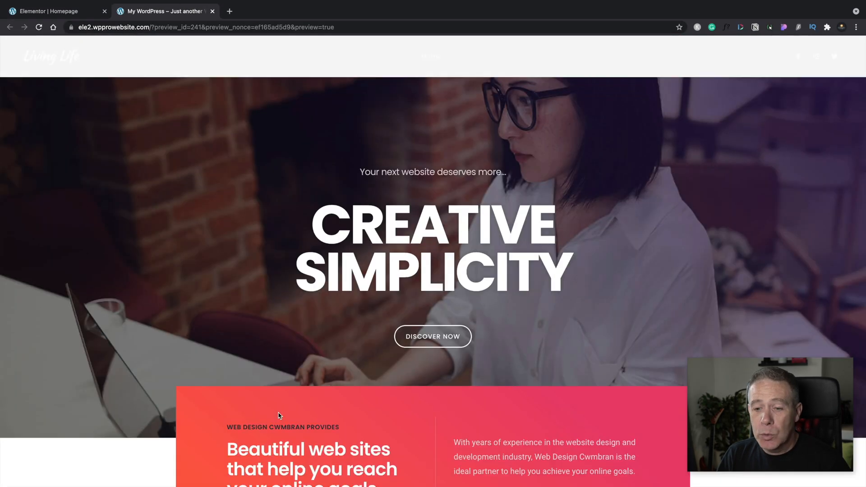
scroll("down", 3)
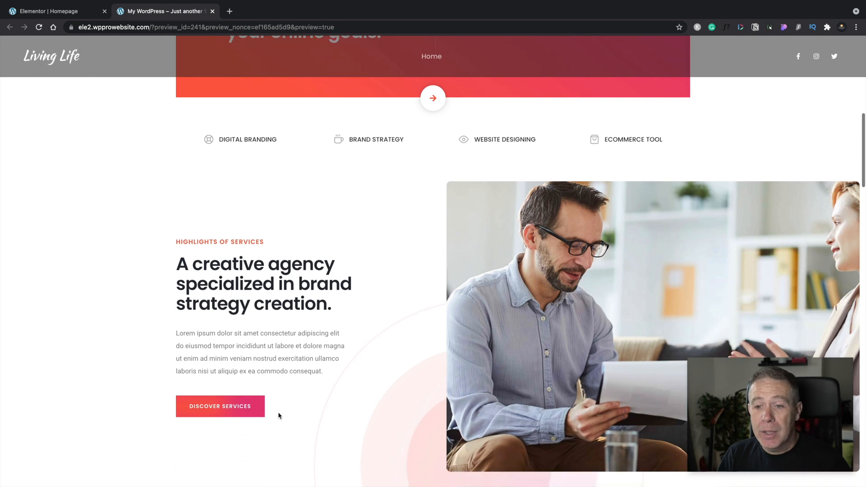
scroll("down", 3)
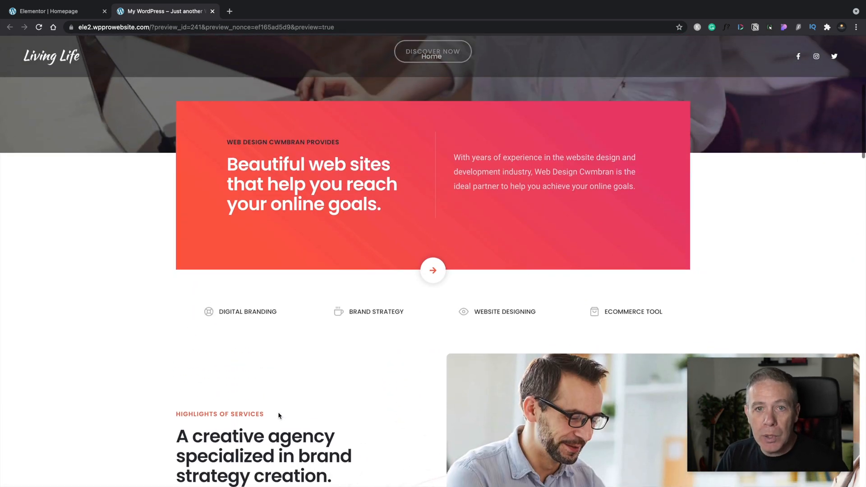
scroll("up", 3)
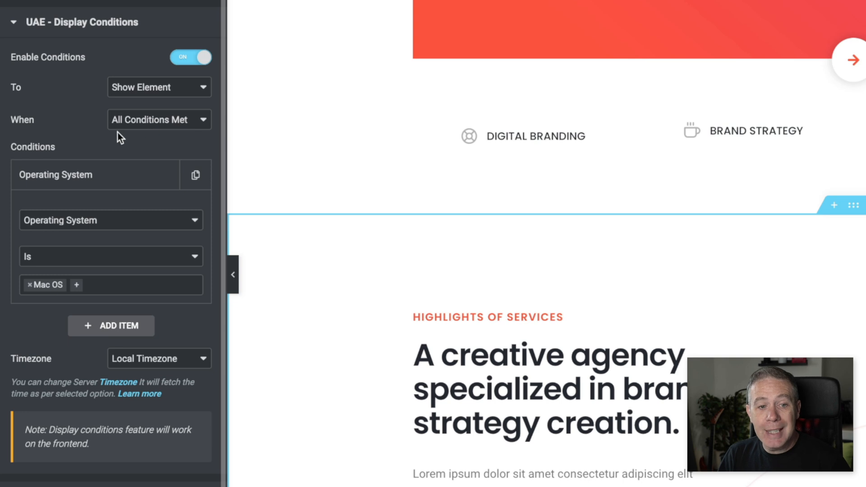
mouse_move(81, 141)
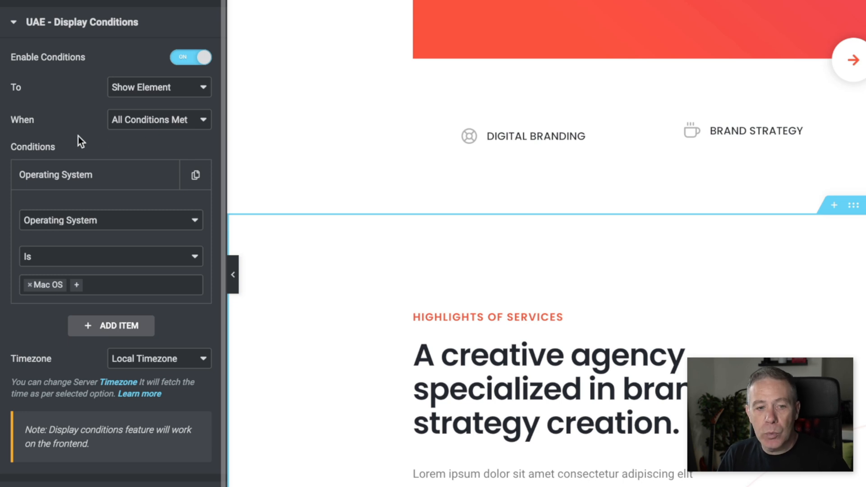
mouse_move(31, 289)
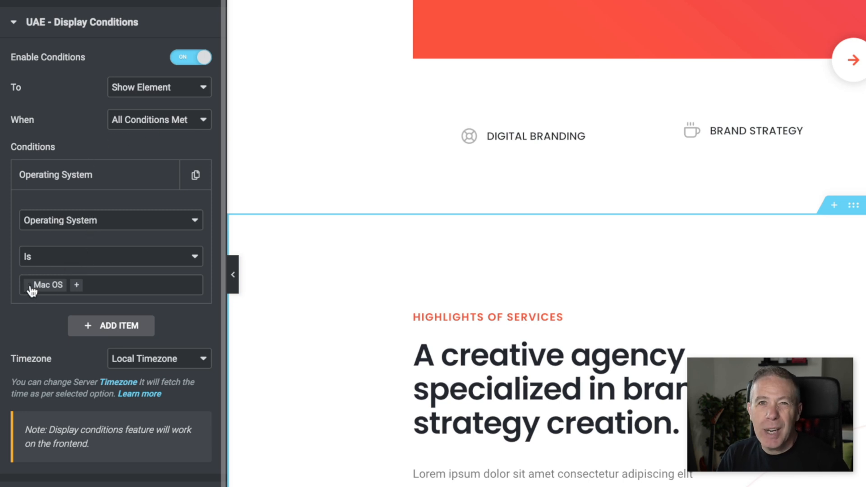
mouse_move(42, 285)
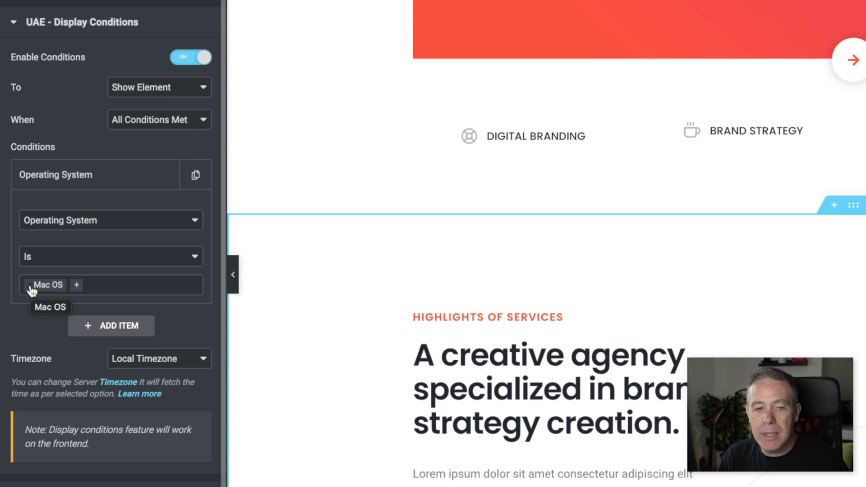
- Switch the section's condition type to Date Range
left_click(110, 220)
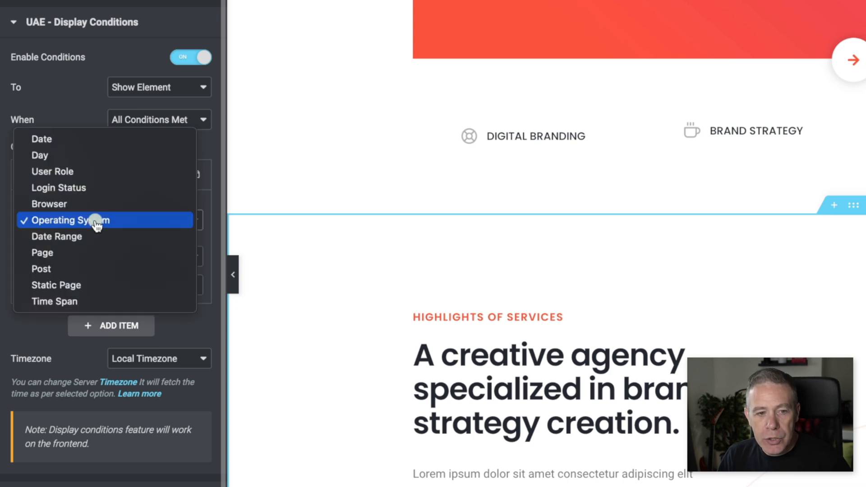
left_click(56, 236)
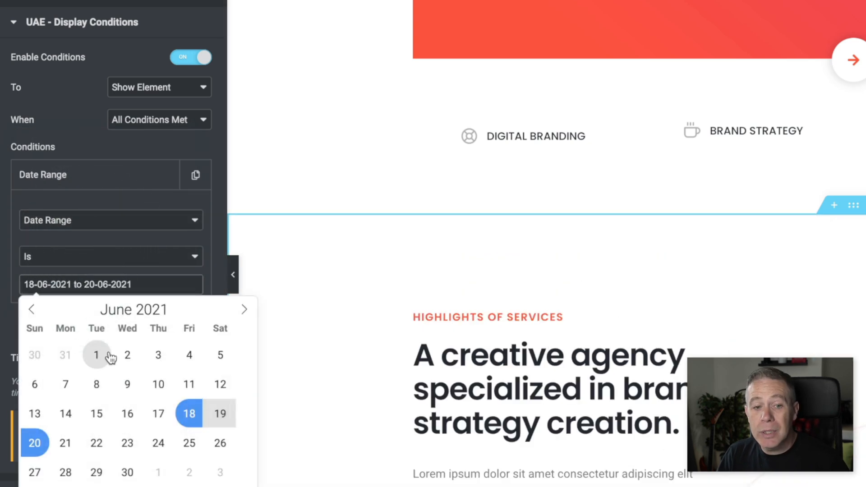
mouse_move(119, 299)
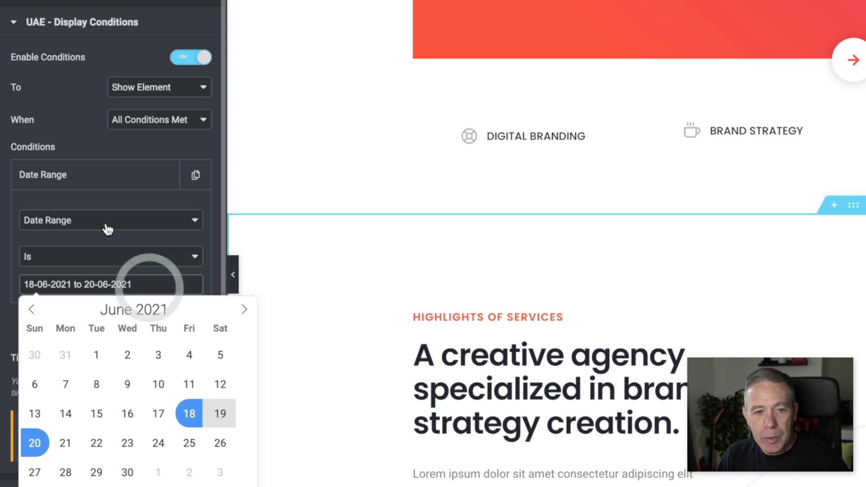
- Make the section's display condition a Post condition set to Is, with no post chosen yet
left_click(110, 220)
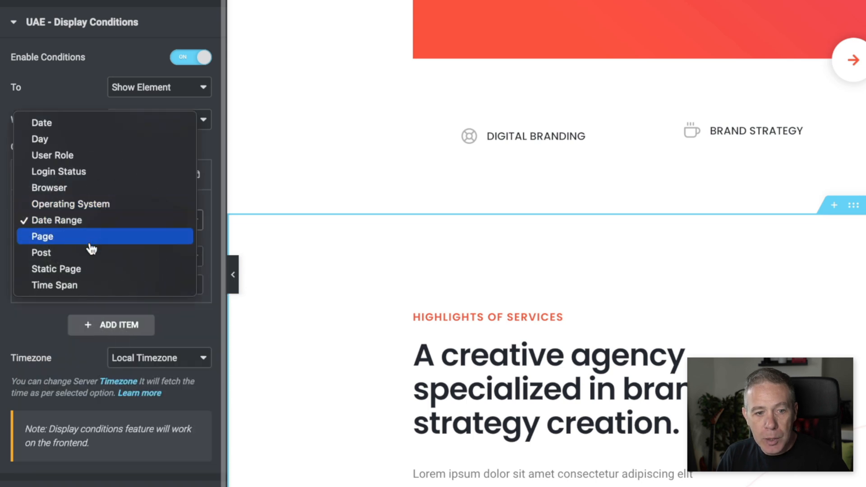
left_click(40, 253)
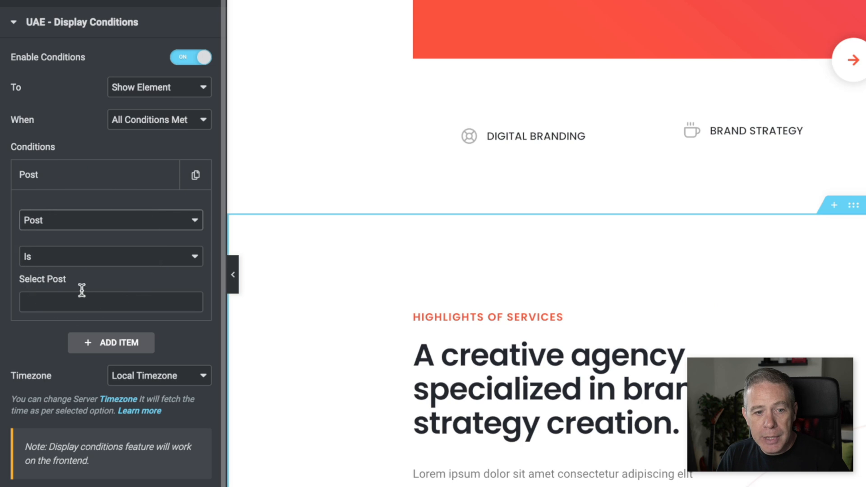
left_click(110, 302)
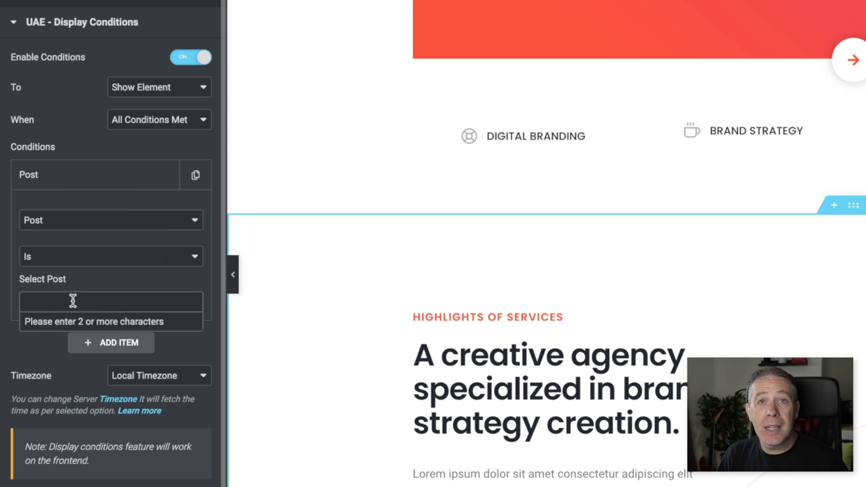
mouse_move(68, 225)
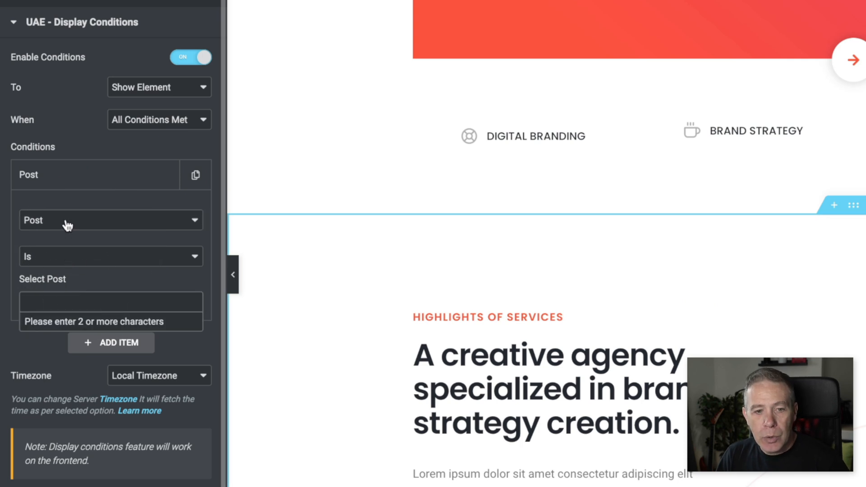
left_click(110, 220)
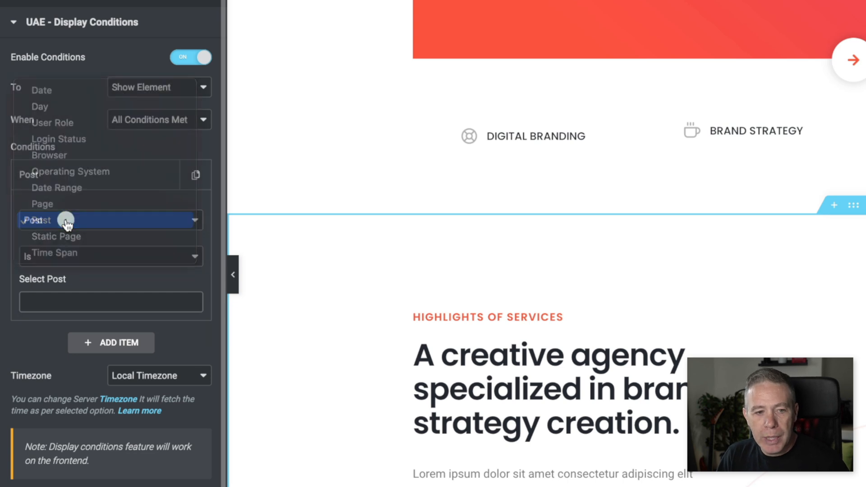
left_click(66, 220)
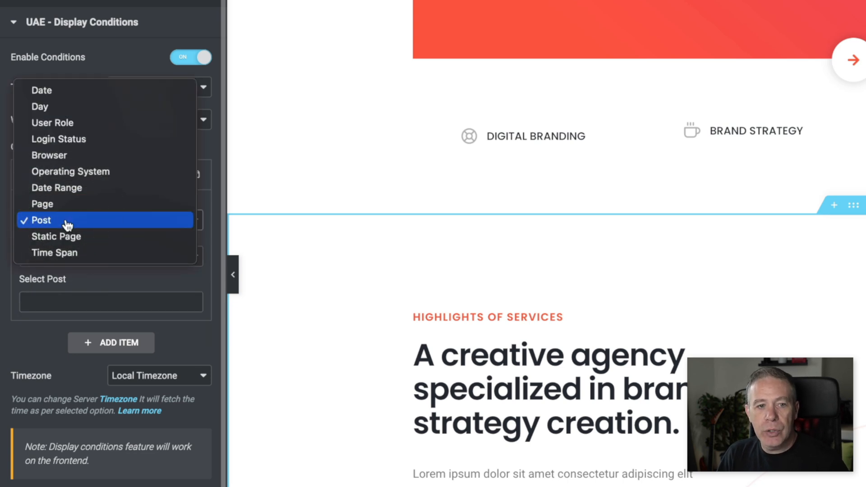
mouse_move(66, 139)
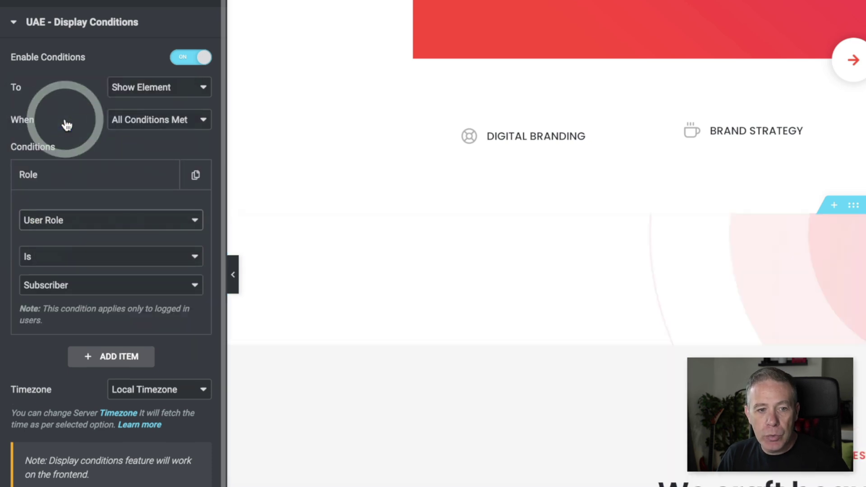
- Require the User Role to be Administrator instead of Subscriber
left_click(110, 285)
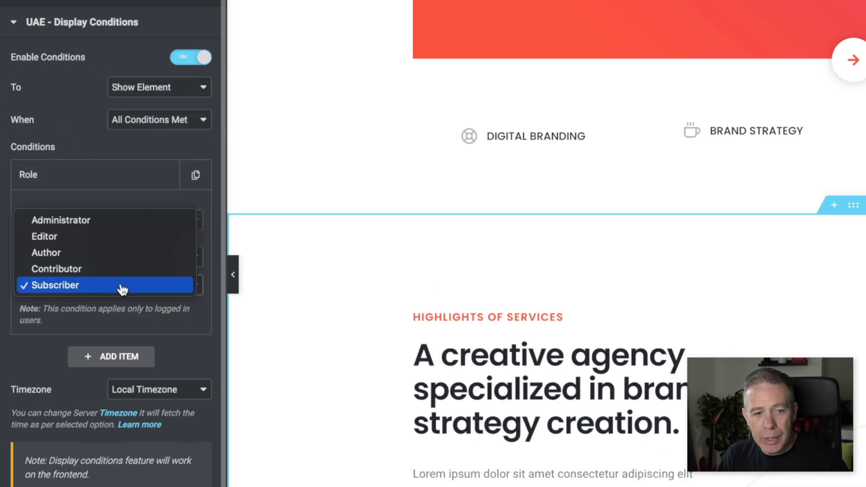
left_click(61, 220)
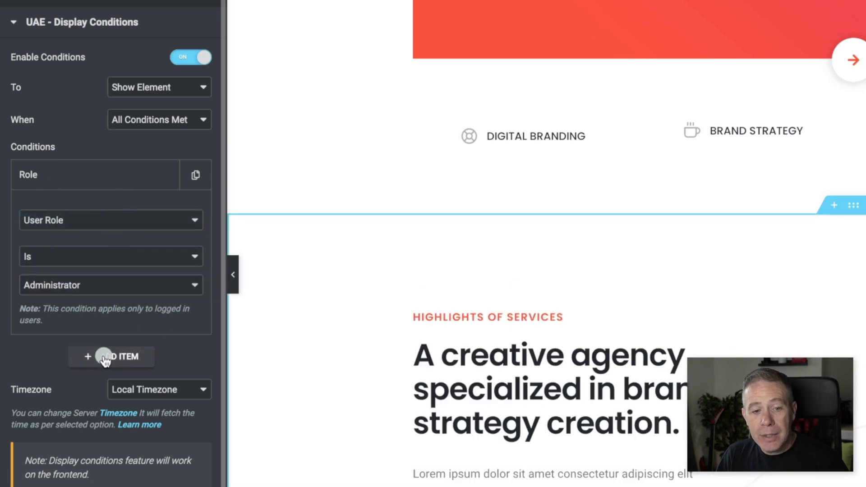
- Add a second Time Span condition, Is from 10:00 to 11:00
left_click(111, 356)
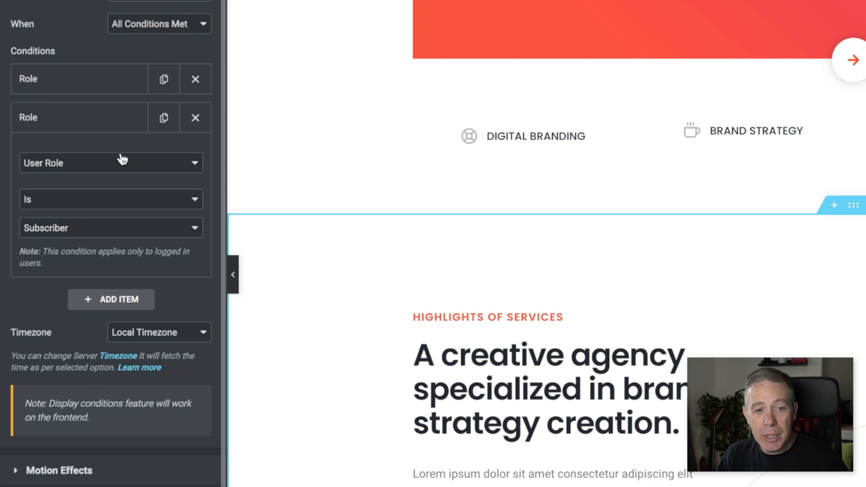
left_click(110, 162)
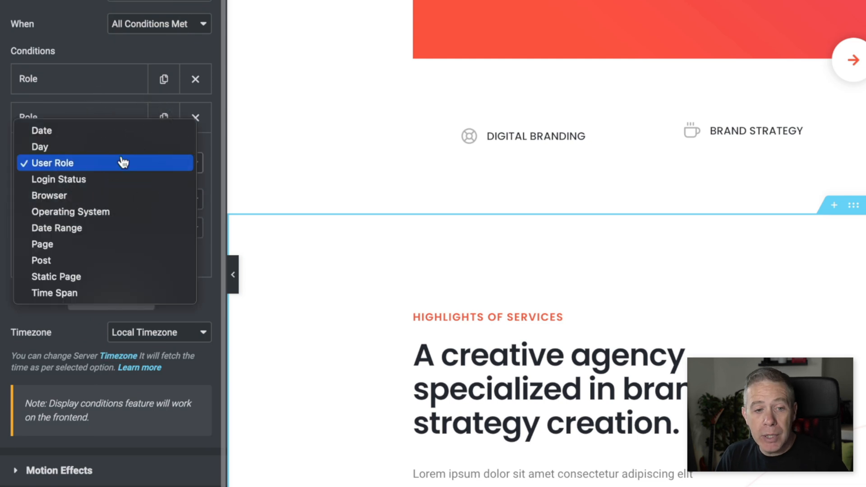
mouse_move(106, 244)
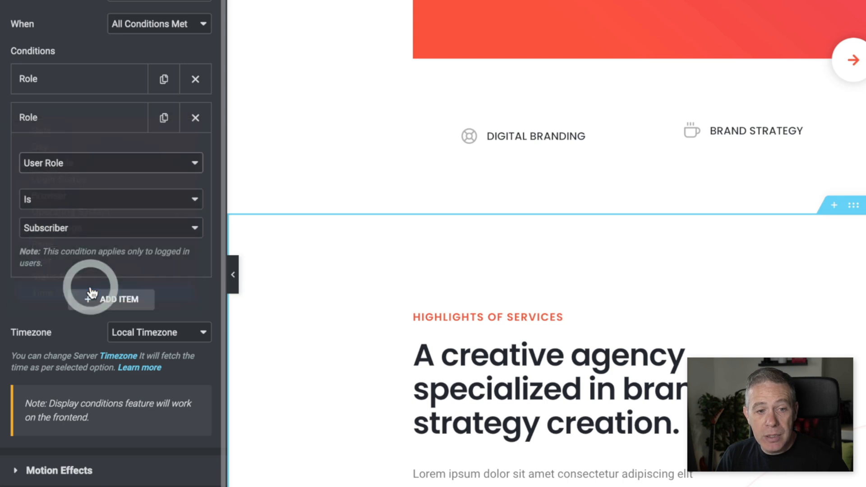
left_click(110, 163)
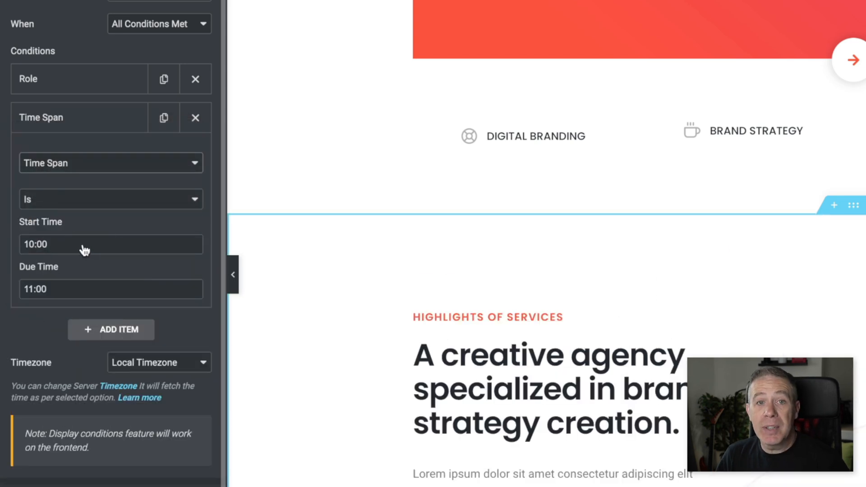
mouse_move(98, 162)
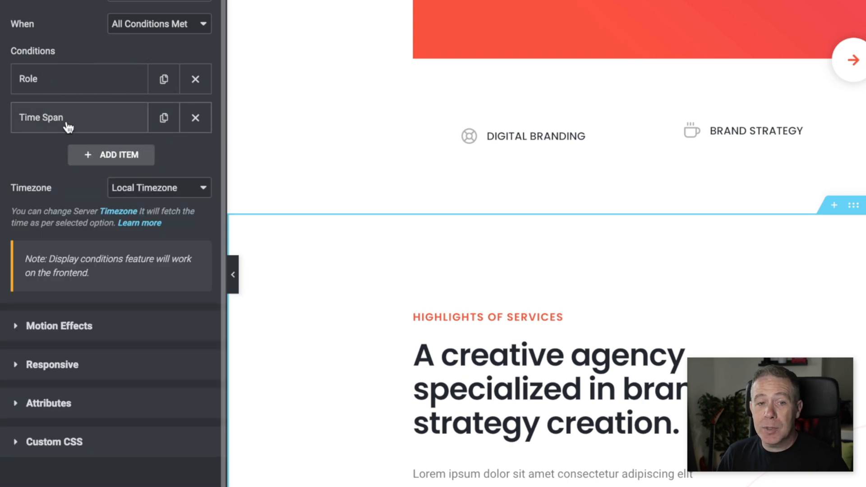
mouse_move(161, 195)
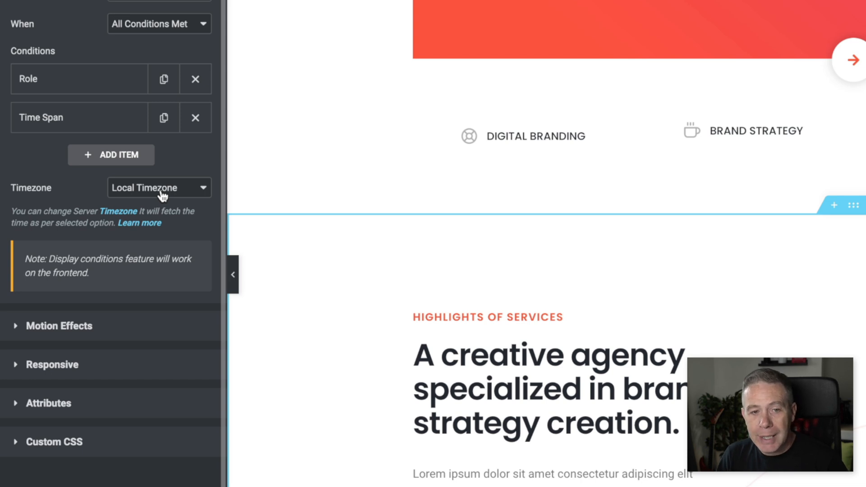
mouse_move(114, 117)
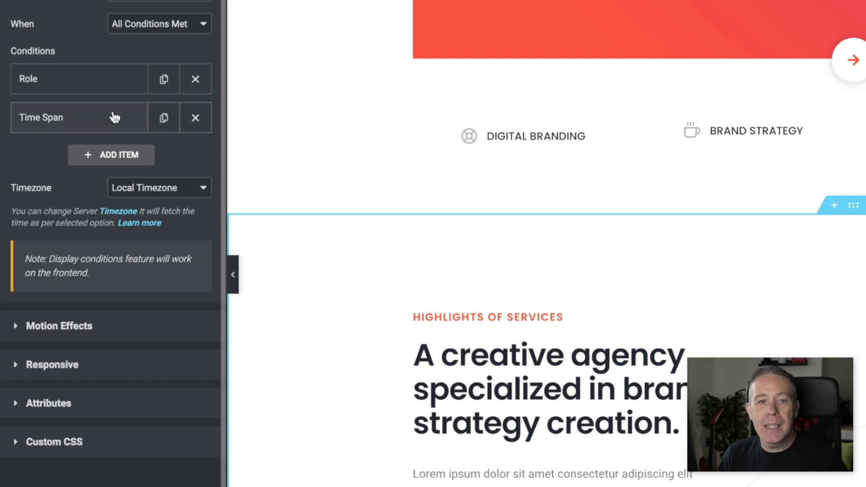